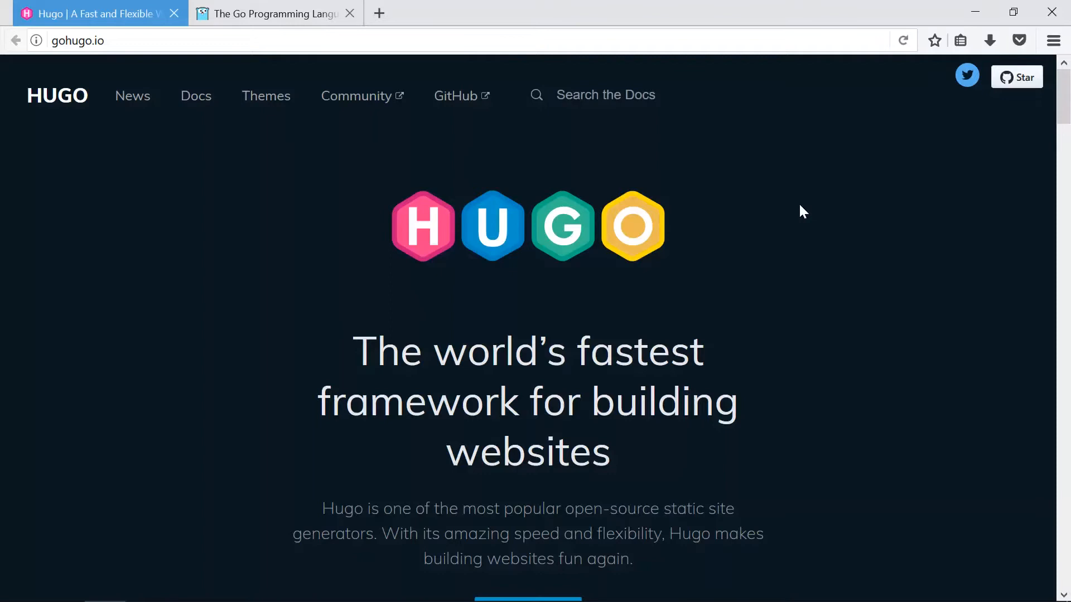
{"action": "mouse_move", "coordinate": [267, 207]}
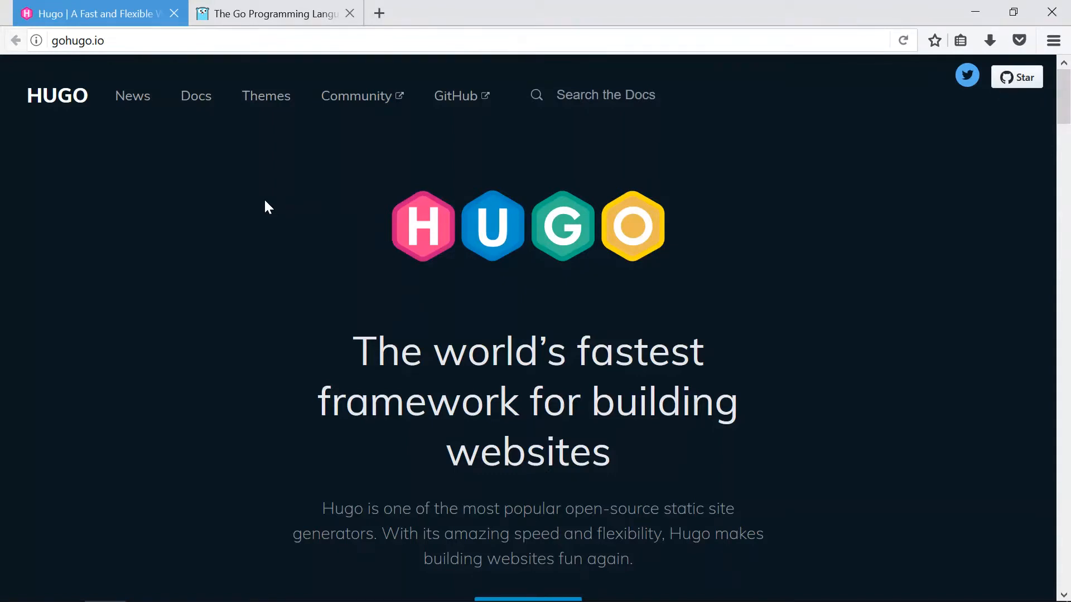
{"action": "mouse_move", "coordinate": [334, 293]}
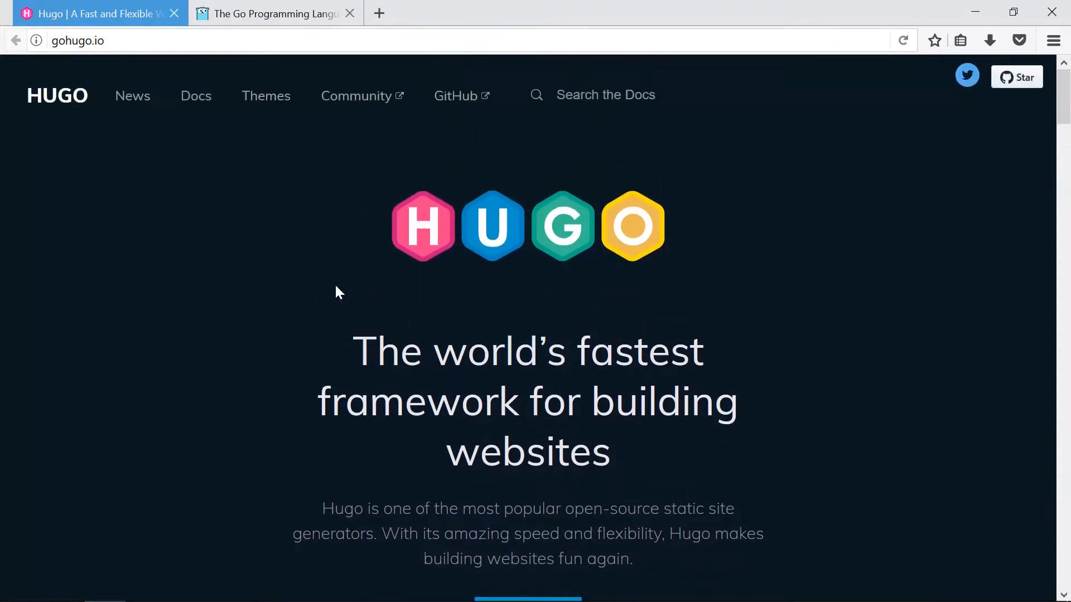
{"action": "mouse_move", "coordinate": [484, 237]}
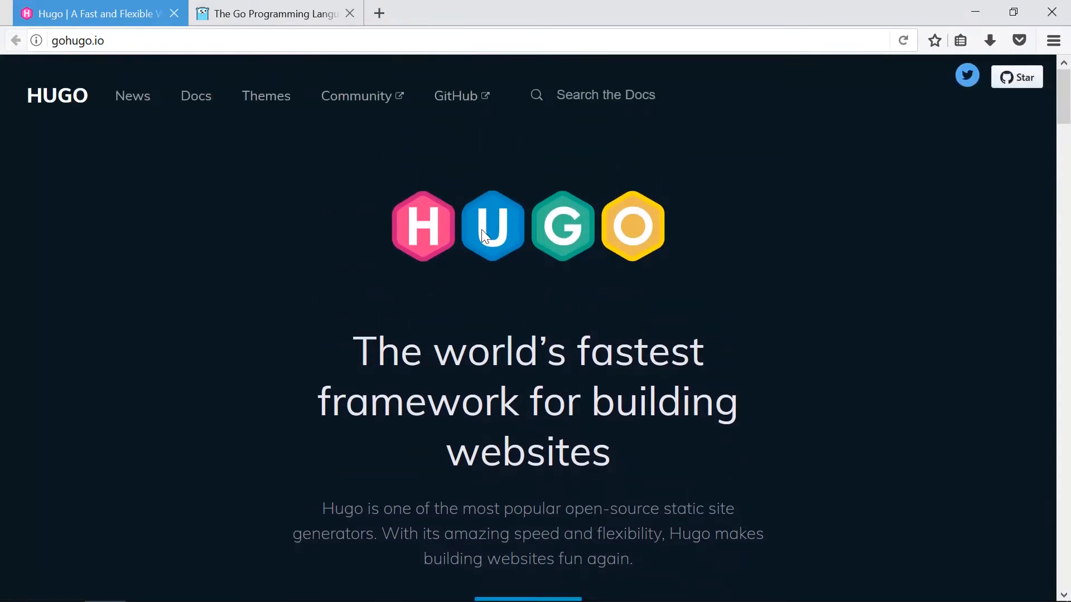
{"action": "mouse_move", "coordinate": [273, 273]}
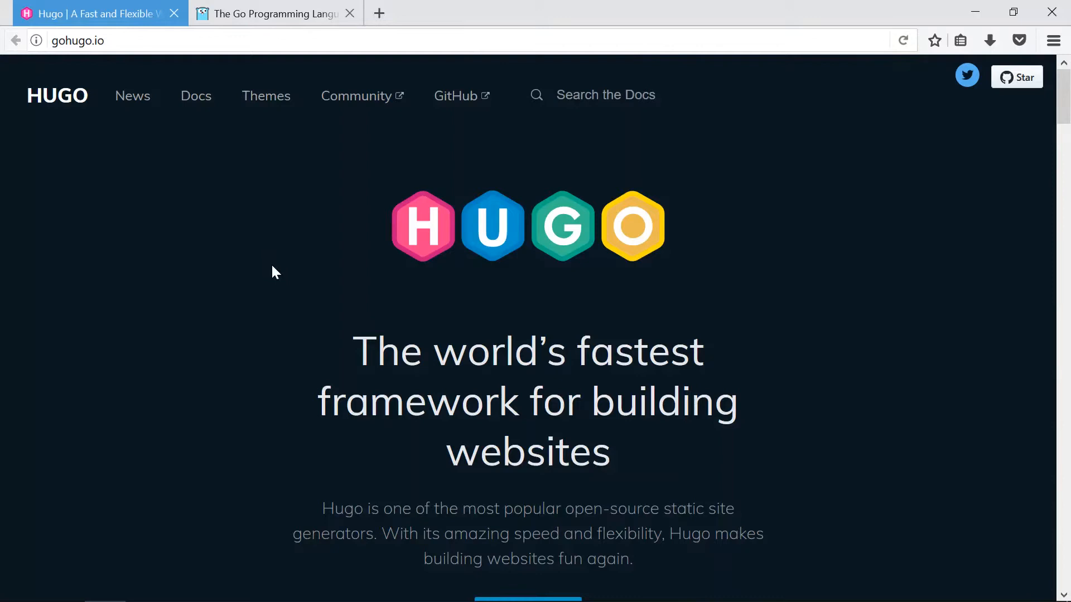
{"action": "mouse_move", "coordinate": [227, 202]}
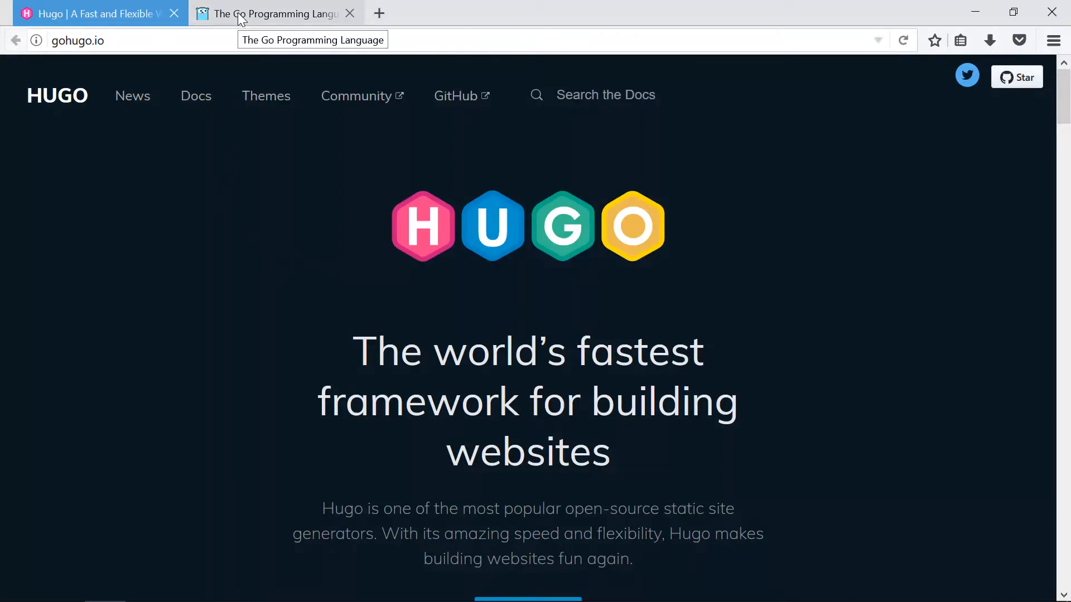
- Download go1.9.windows-amd64.msi from golang.org and open it from Firefox's Downloads panel
{"action": "left_click", "coordinate": [273, 14]}
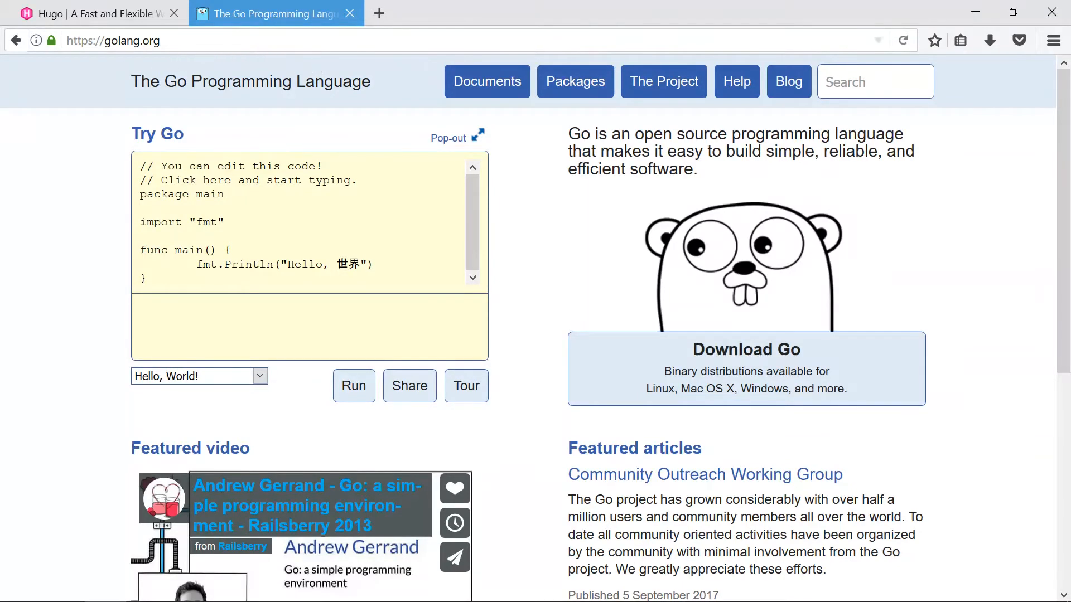
{"action": "mouse_move", "coordinate": [487, 82]}
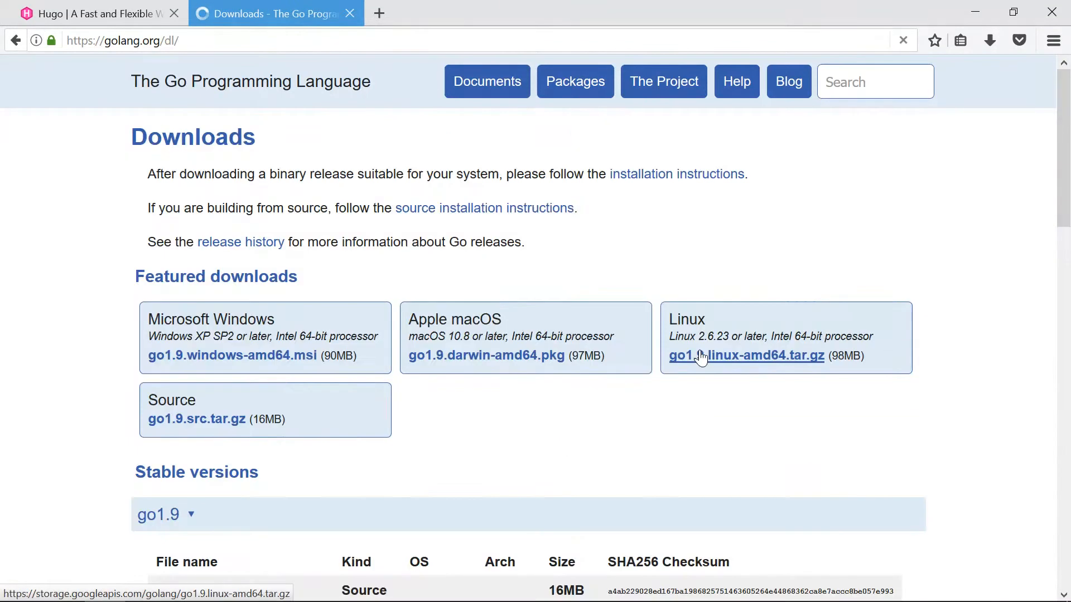
{"action": "left_click", "coordinate": [232, 355]}
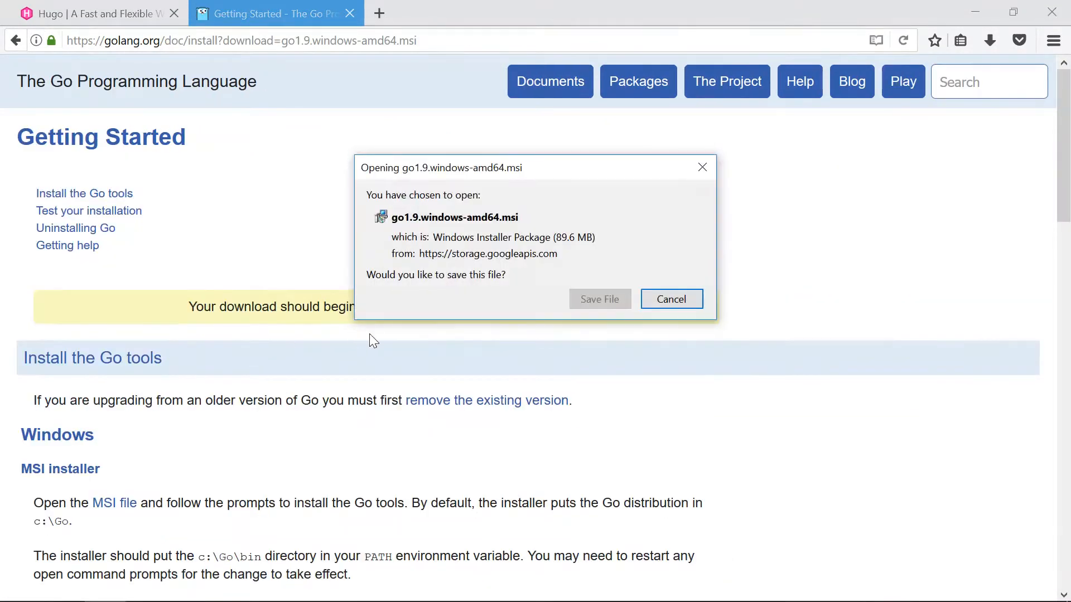
{"action": "left_click", "coordinate": [599, 299]}
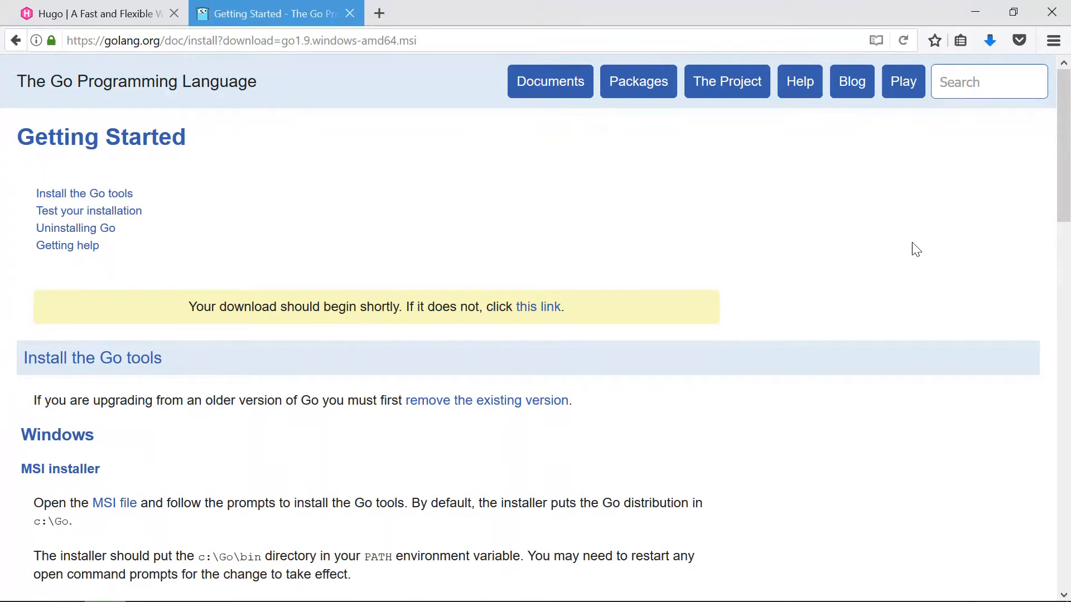
{"action": "left_click", "coordinate": [989, 40]}
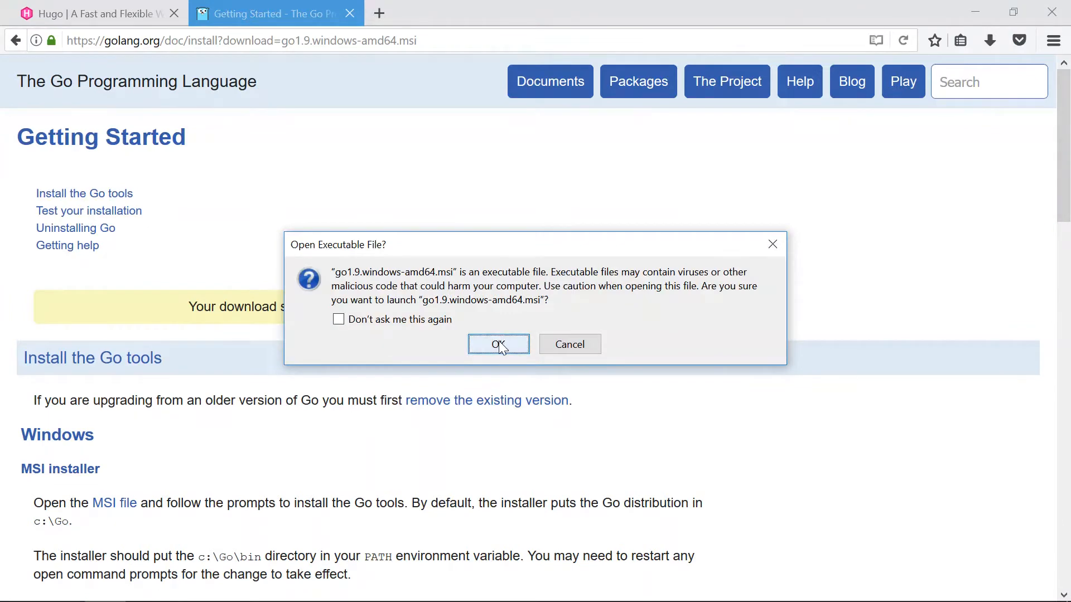
- Launch the Go 1.9 installer, accept the license, and install Go
{"action": "left_click", "coordinate": [499, 344]}
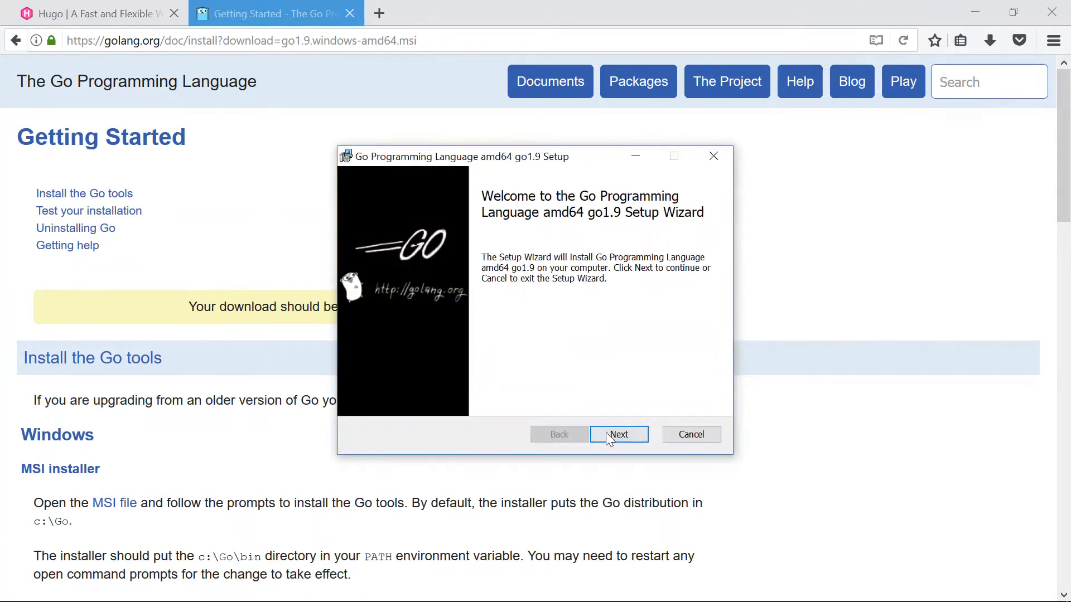
{"action": "left_click", "coordinate": [618, 434]}
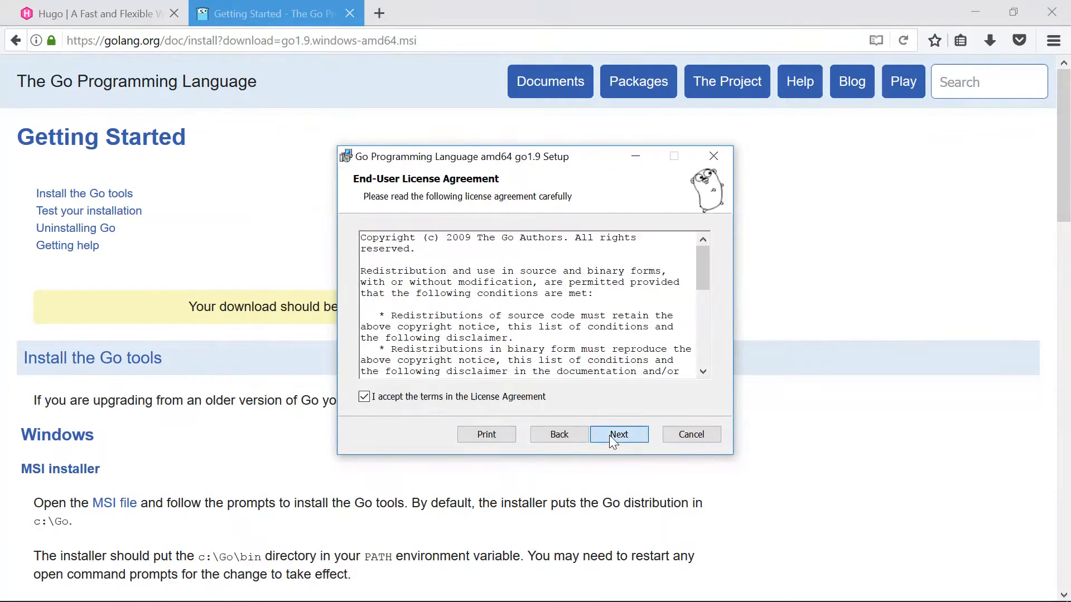
{"action": "left_click", "coordinate": [618, 434]}
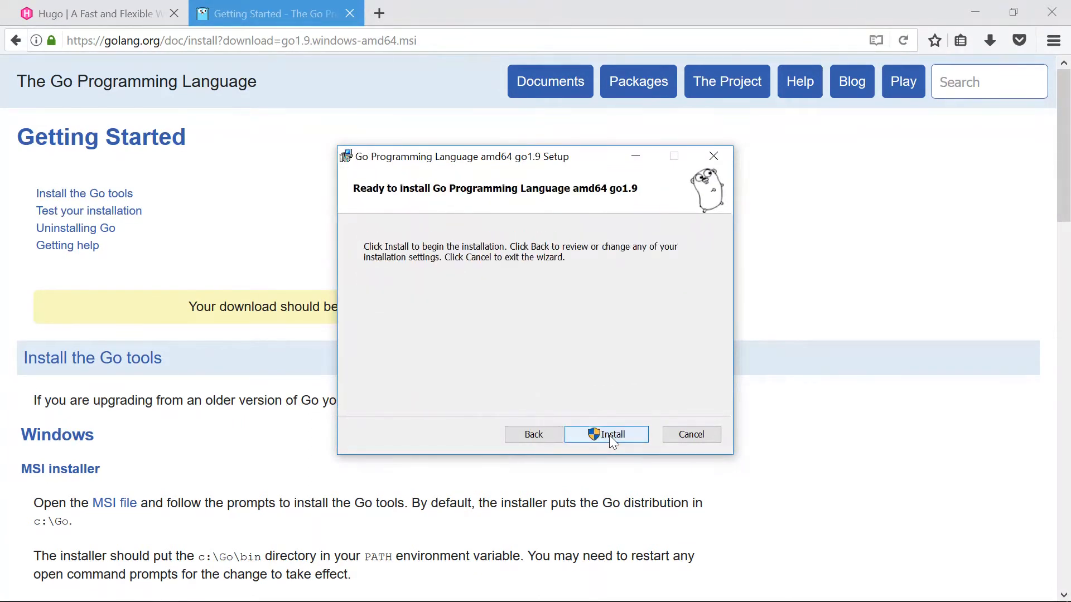
{"action": "left_click", "coordinate": [606, 435]}
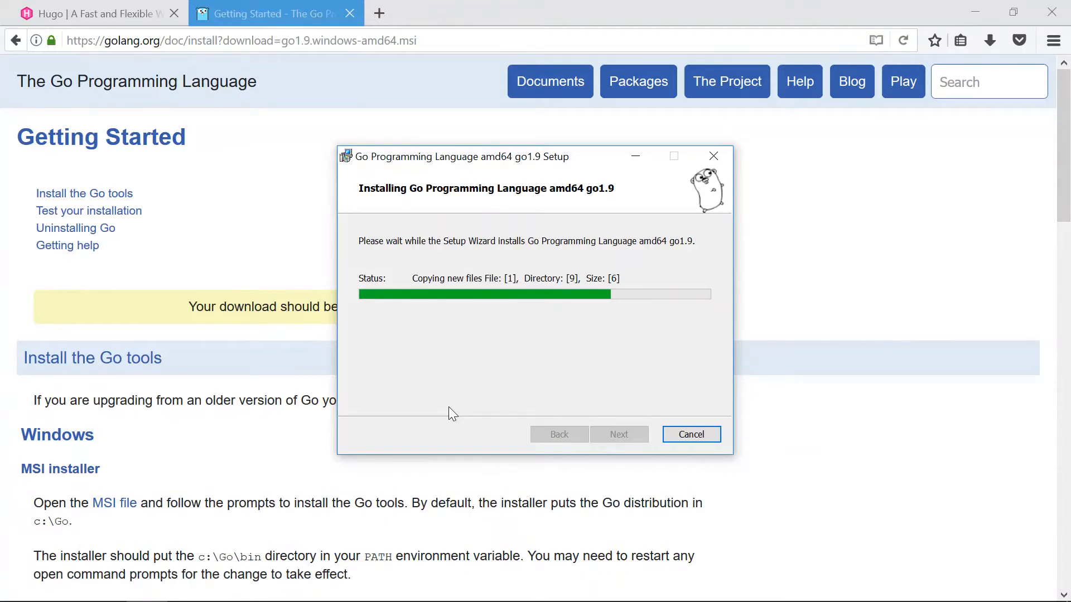
{"action": "mouse_move", "coordinate": [508, 320]}
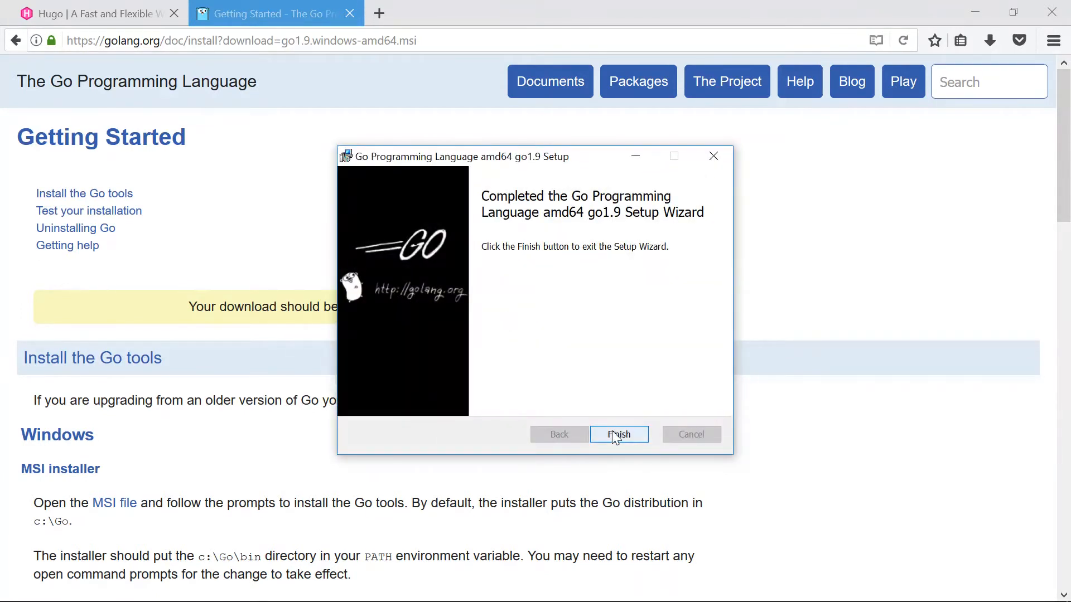
- Close the setup wizard and confirm 'go version' reports go1.9 windows/amd64
{"action": "left_click", "coordinate": [619, 435]}
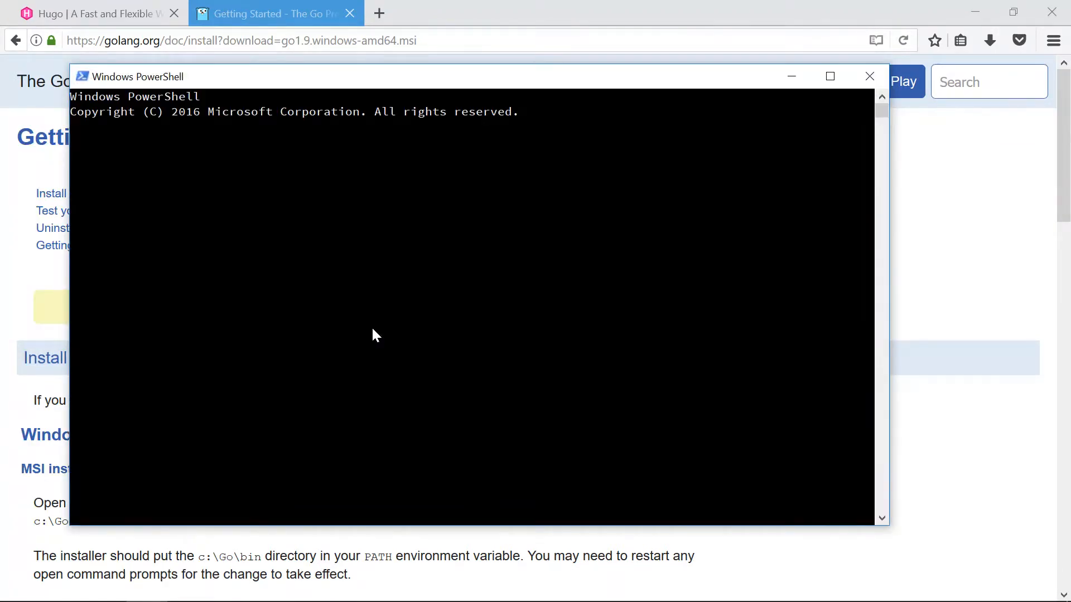
{"action": "type", "text": "go version"}
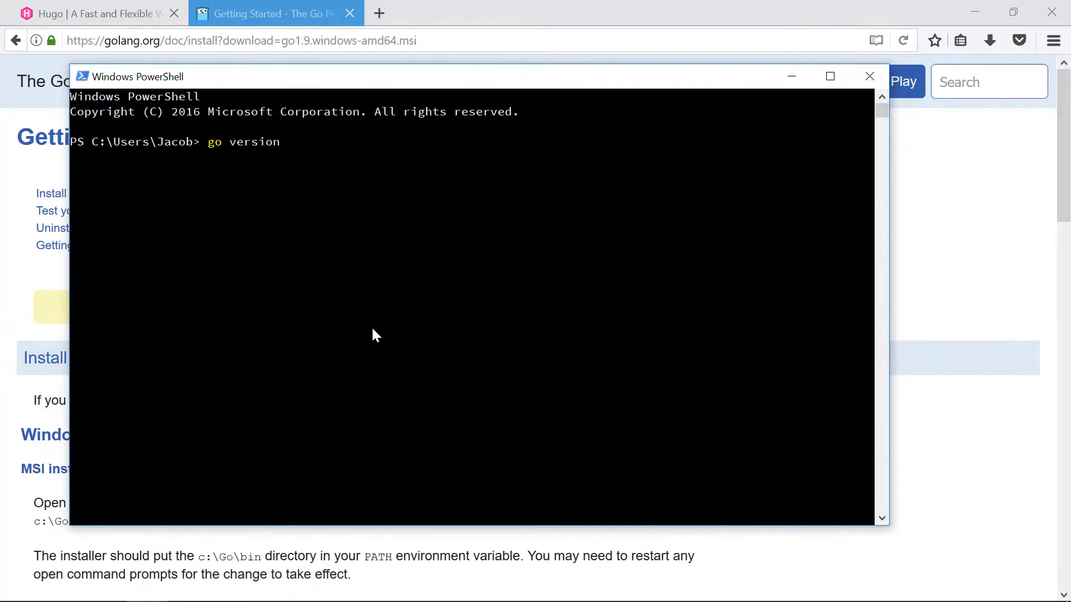
{"action": "key", "text": "Return"}
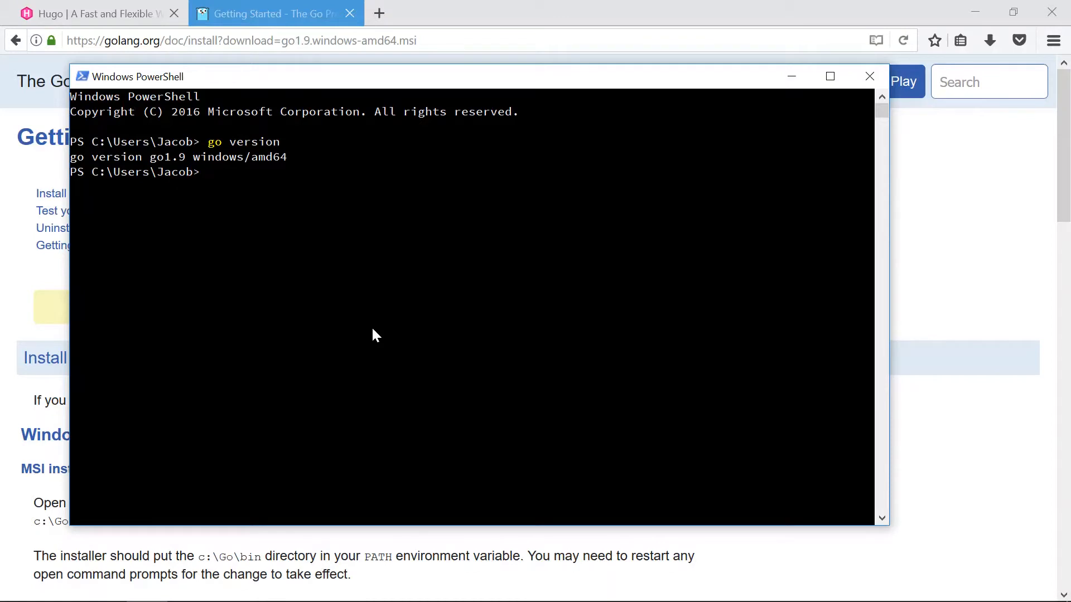
- Enter 'go get -v github.com/gohugoio/hugo' at the prompt, fixing the repository-name typo
{"action": "type", "text": "go get"}
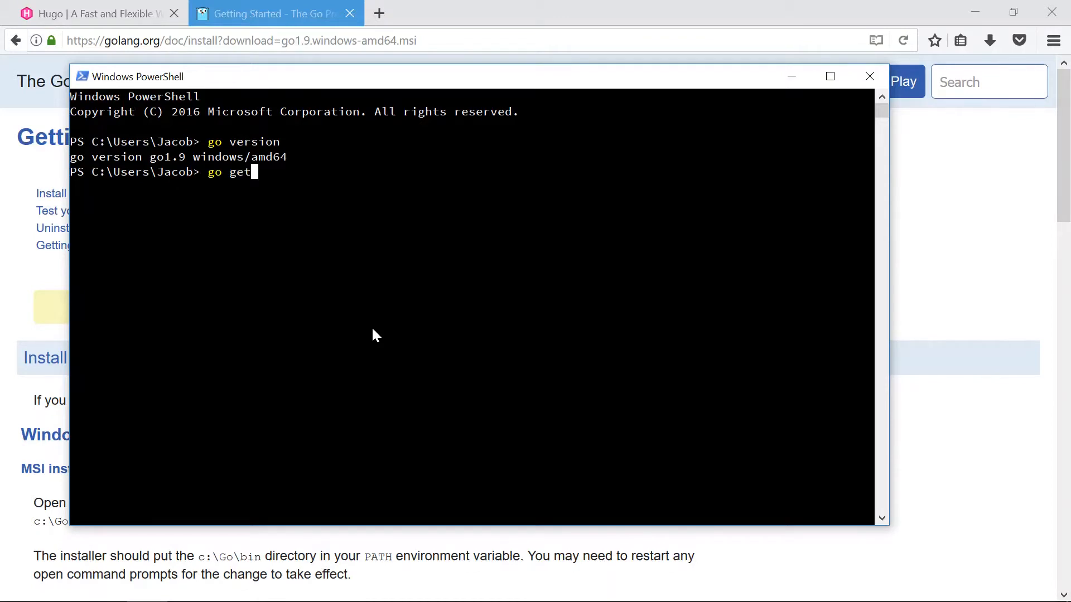
{"action": "type", "text": "-"}
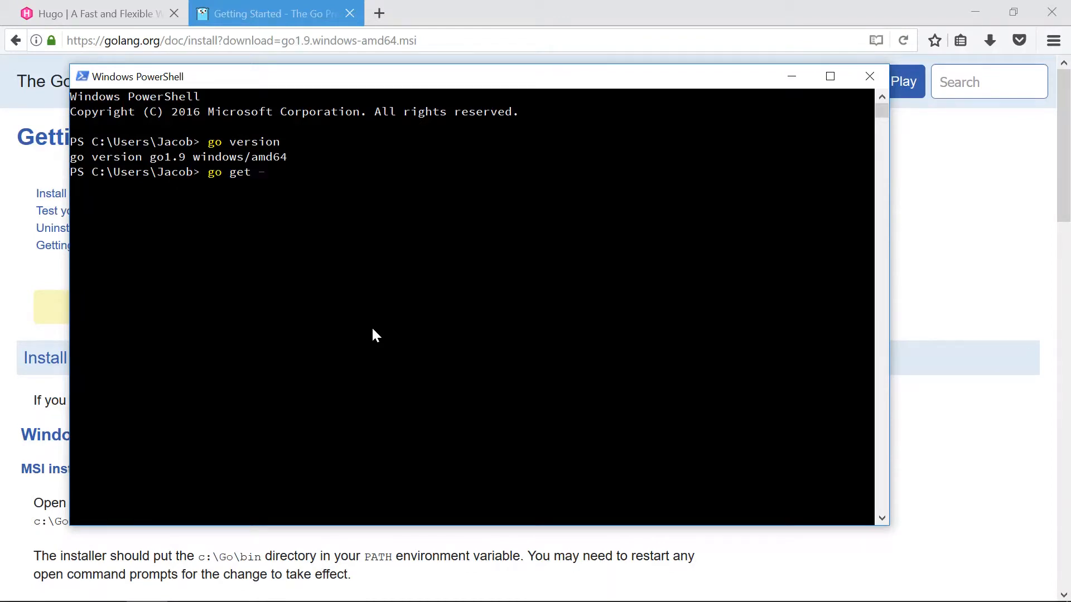
{"action": "type", "text": "v"}
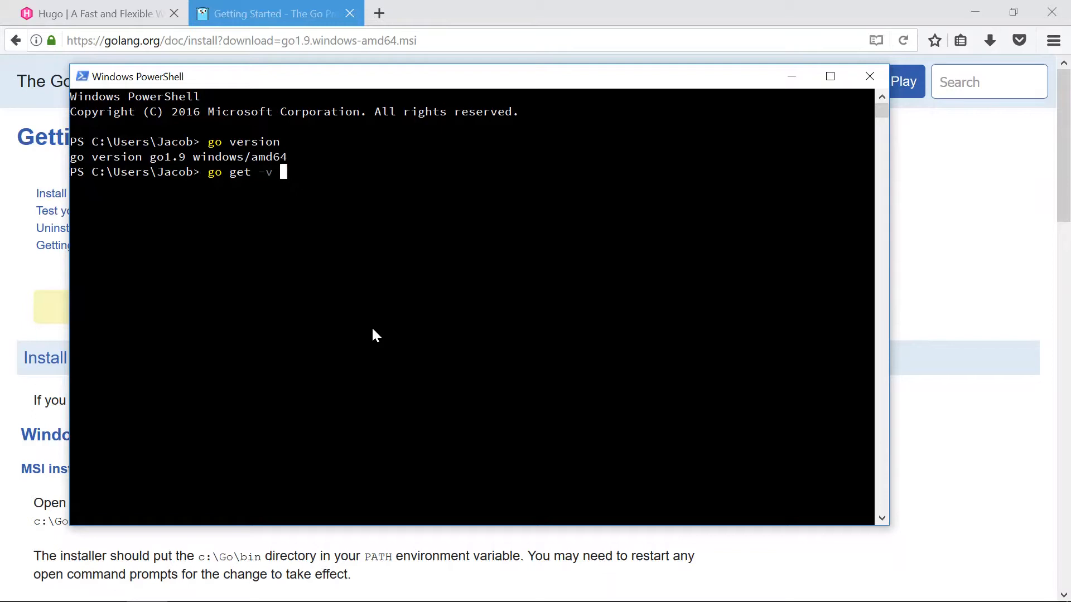
{"action": "type", "text": "github.com/"}
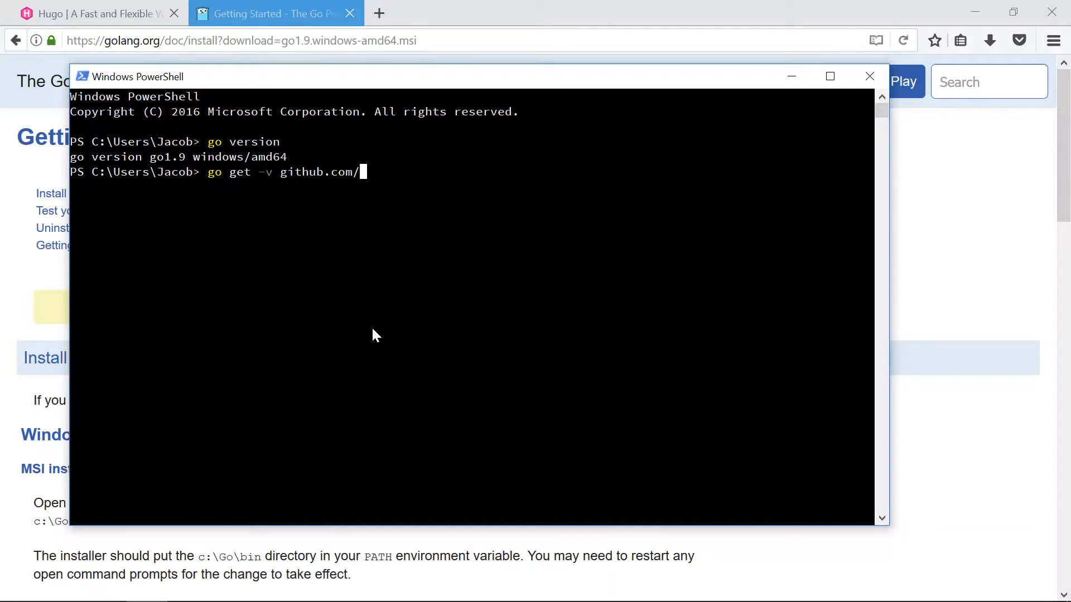
{"action": "type", "text": "gohugo.io"}
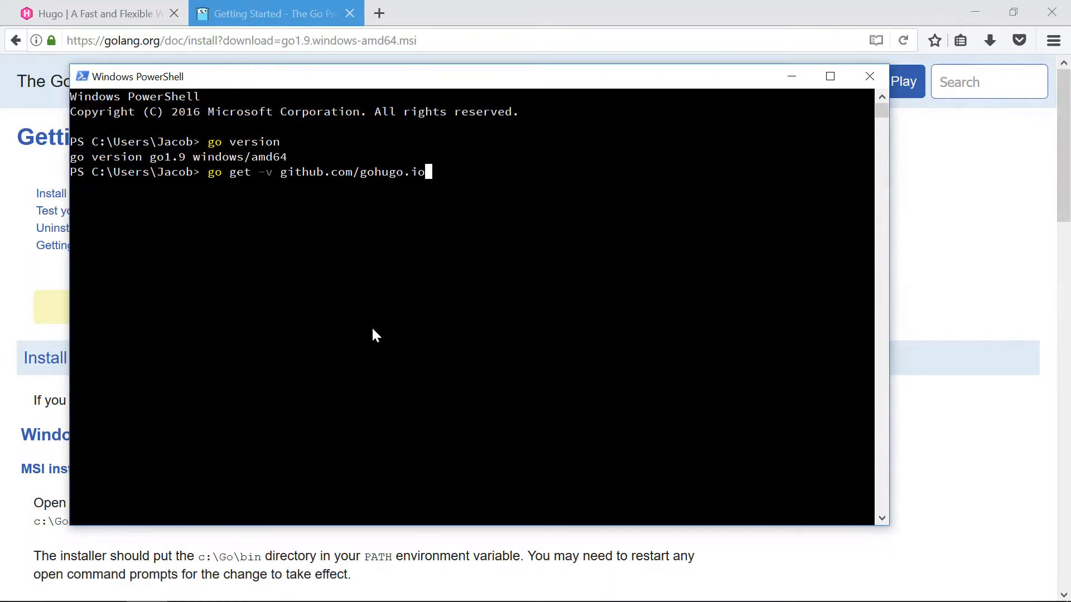
{"action": "key", "text": "Backspace"}
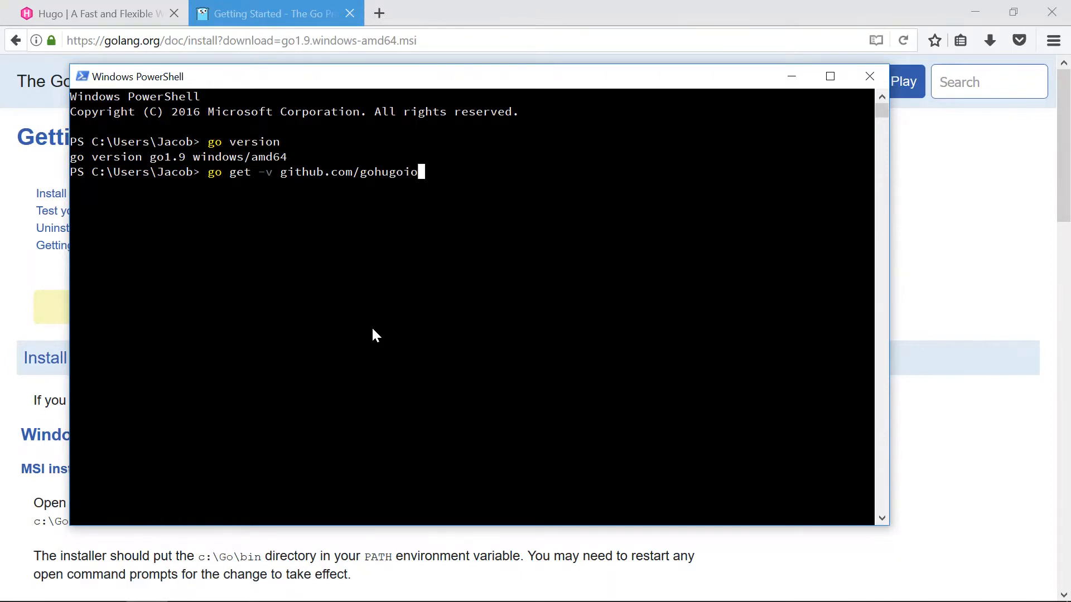
{"action": "type", "text": "/hugo"}
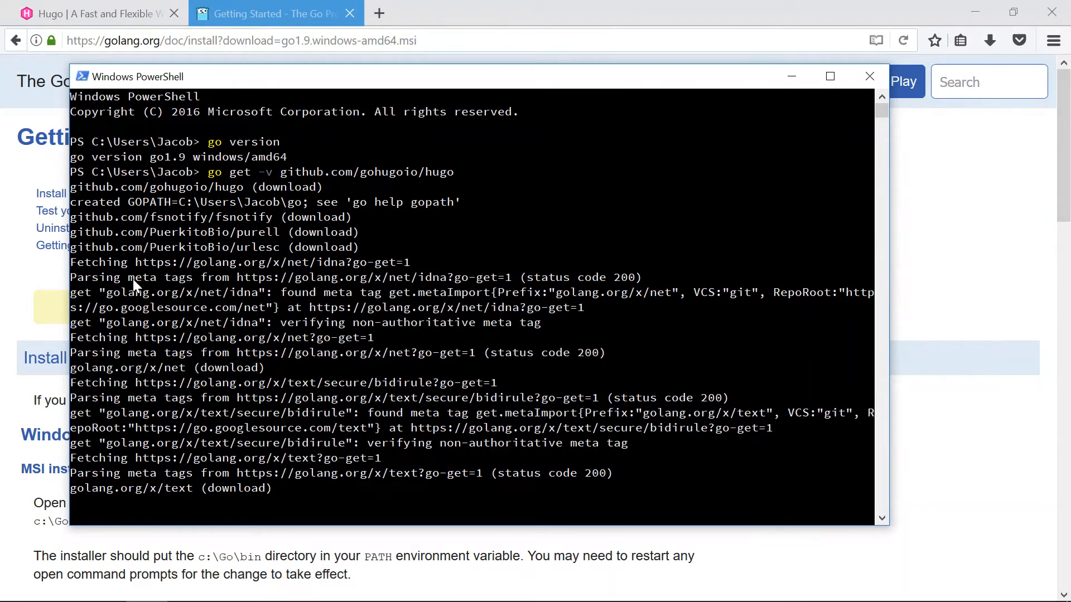
{"action": "mouse_move", "coordinate": [131, 371]}
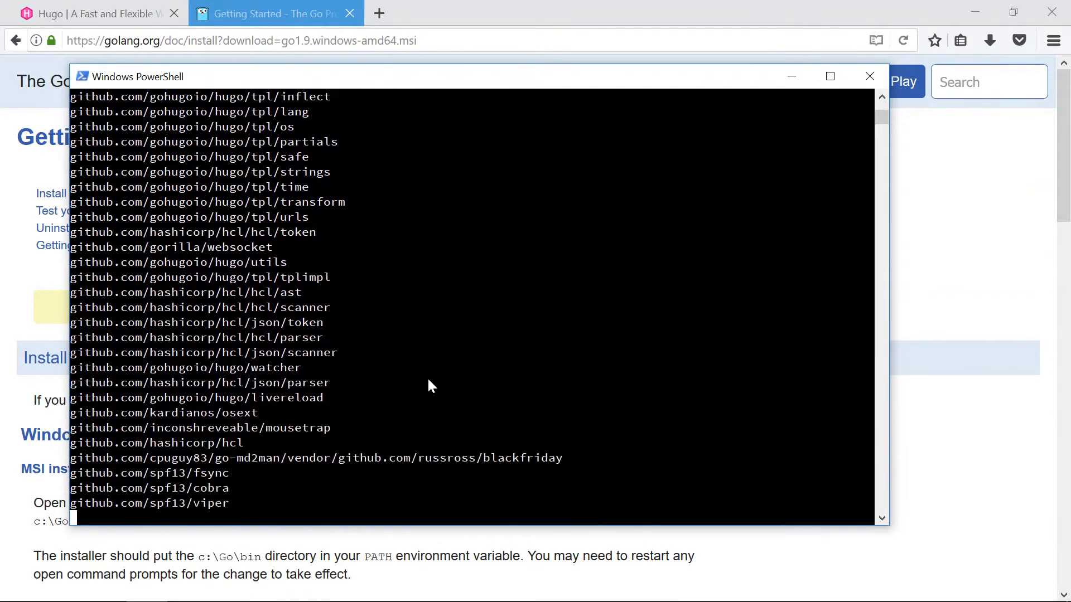
- Scroll through the go get output while Hugo and its dependencies download and build
{"action": "scroll", "scroll_direction": "down", "scroll_amount": 3}
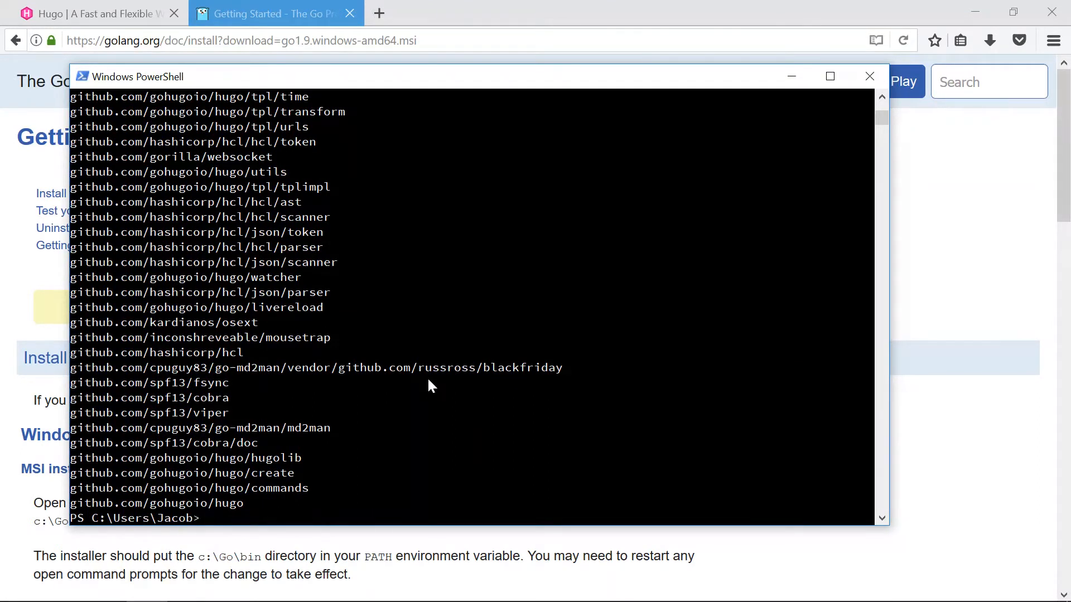
- Run 'hugo version' and get the term 'hugo' not recognized error
{"action": "type", "text": "h"}
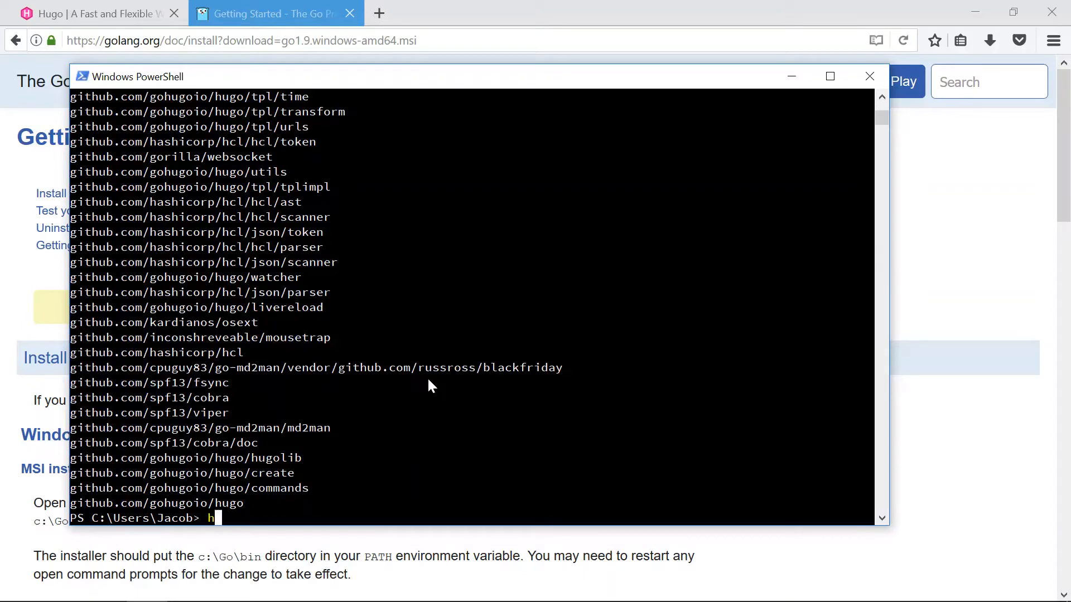
{"action": "type", "text": "ugo version"}
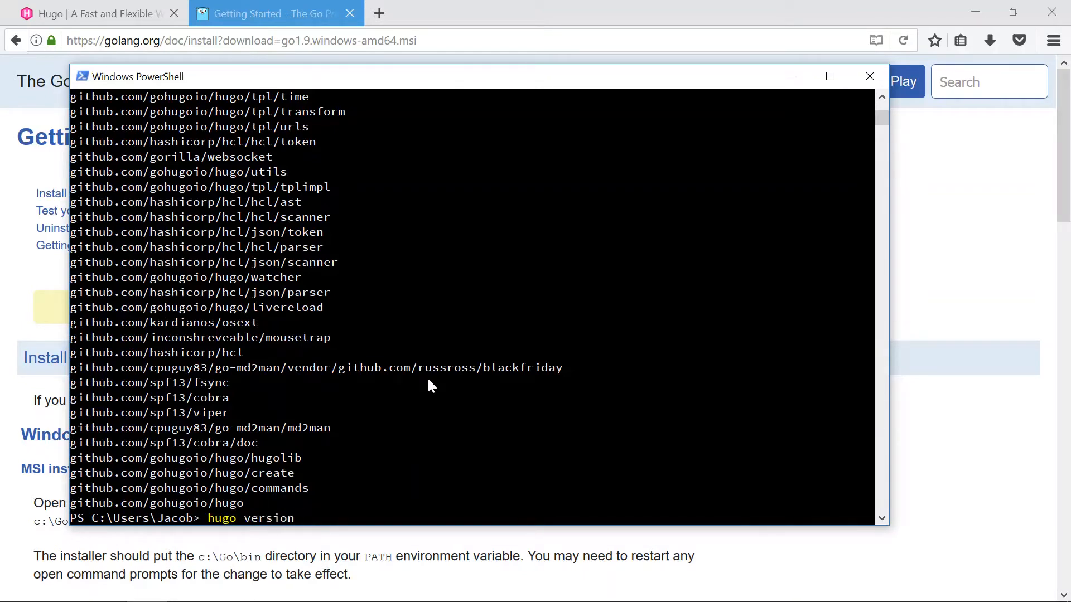
{"action": "key", "text": "Return"}
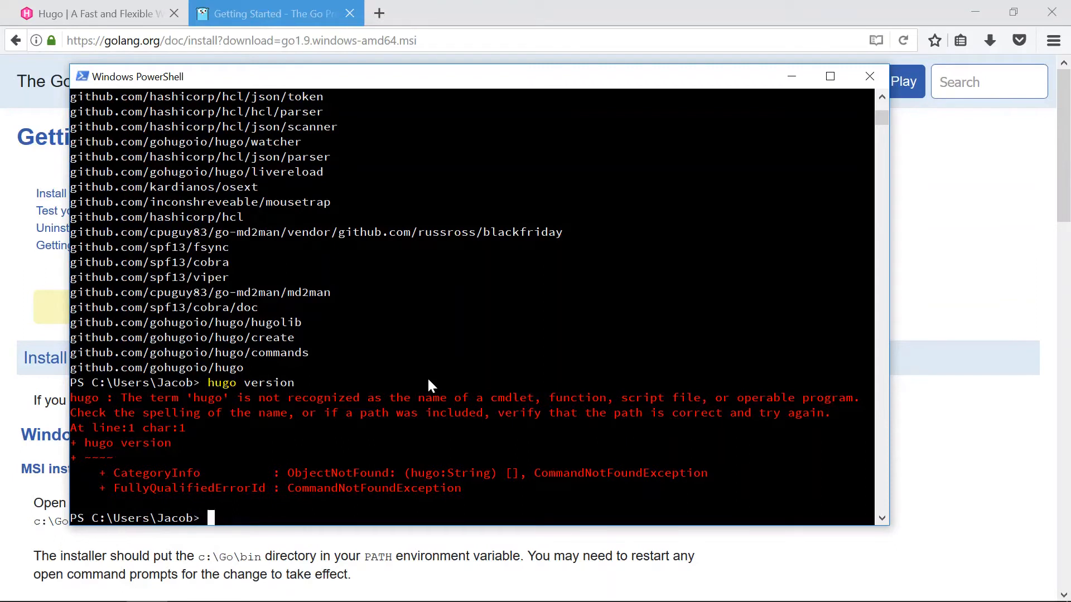
{"action": "type", "text": "cd"}
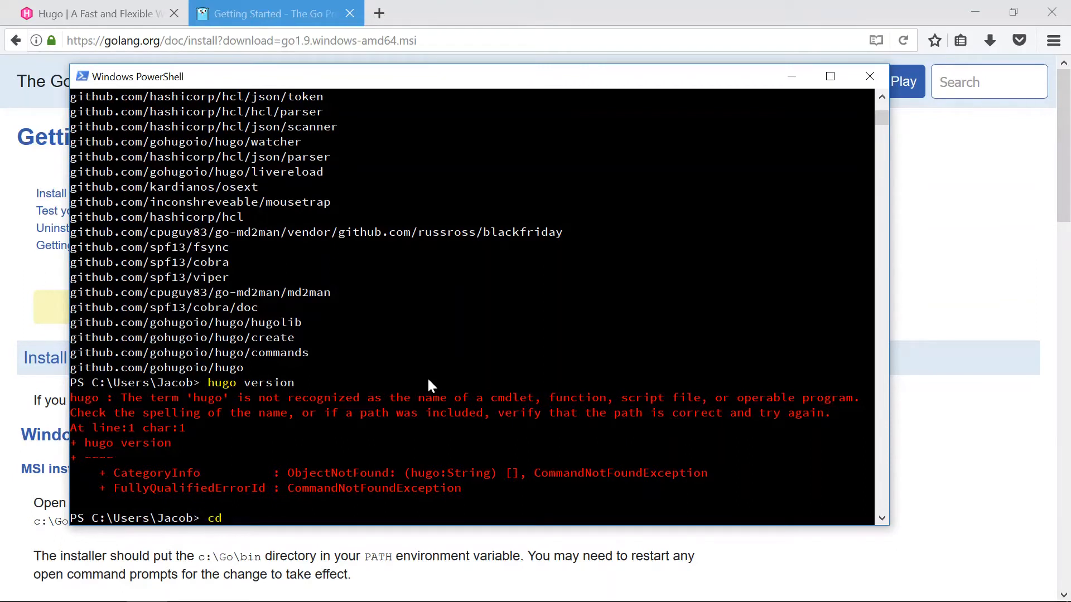
- From the go\bin folder, list hugo.exe and run ./hugo version showing v0.28-DEV
{"action": "type", "text": "go"}
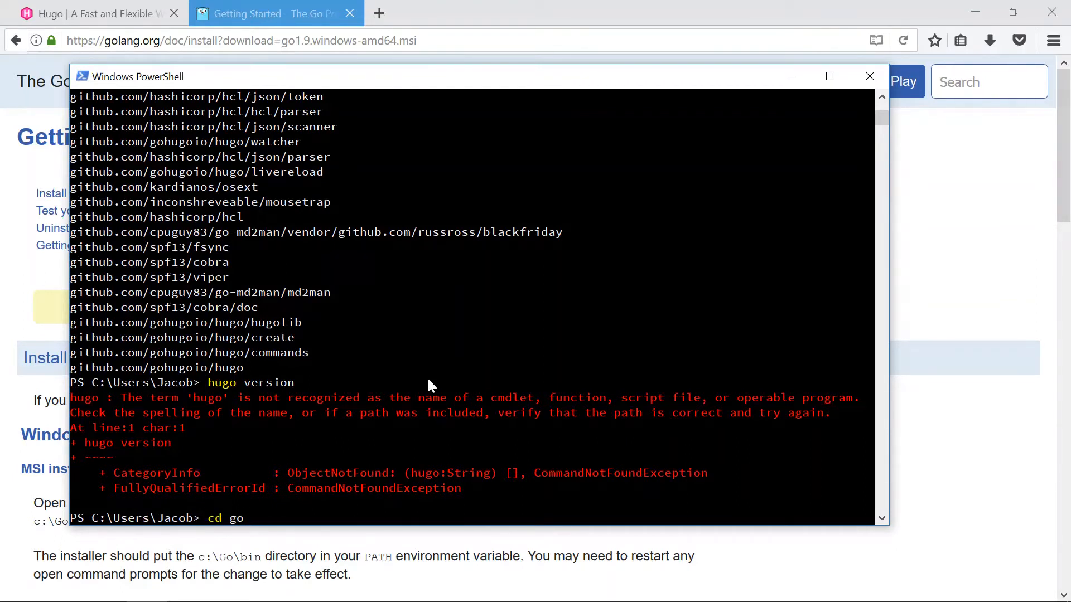
{"action": "type", "text": ".\\go\\"}
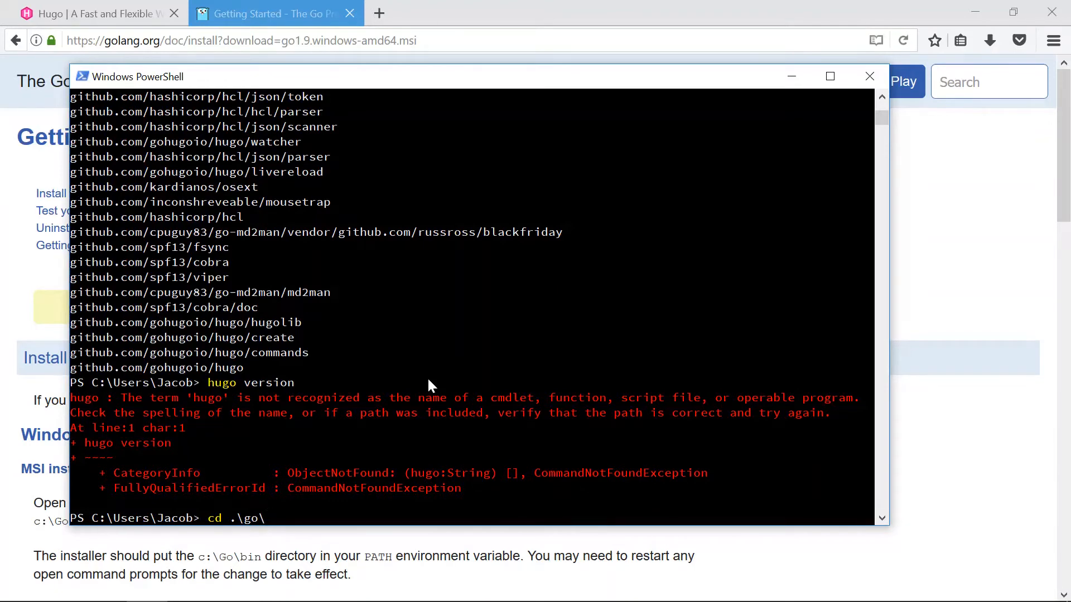
{"action": "key", "text": "Return"}
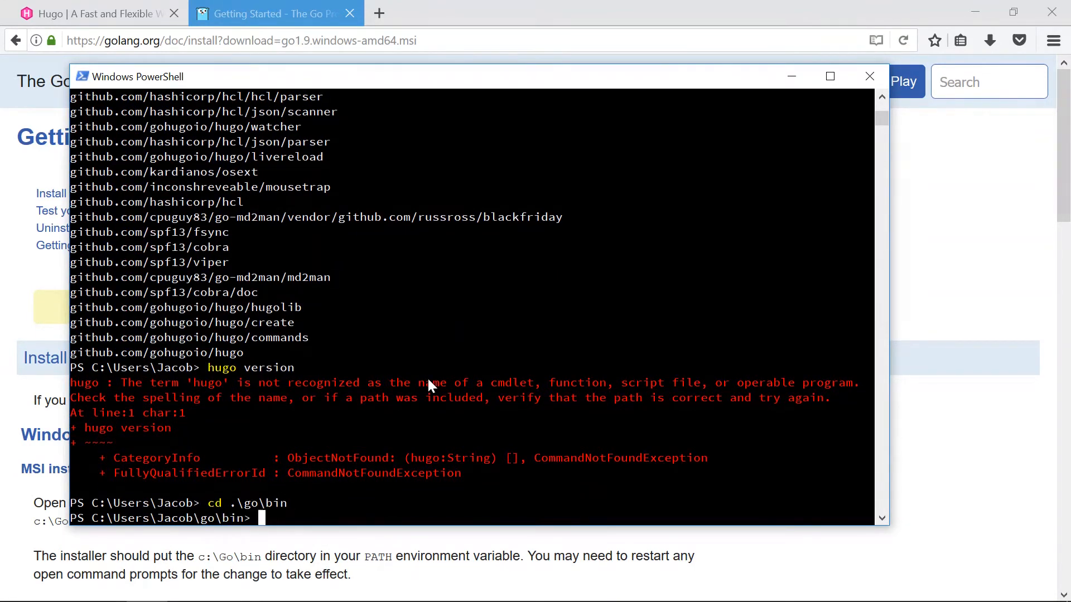
{"action": "type", "text": "ls"}
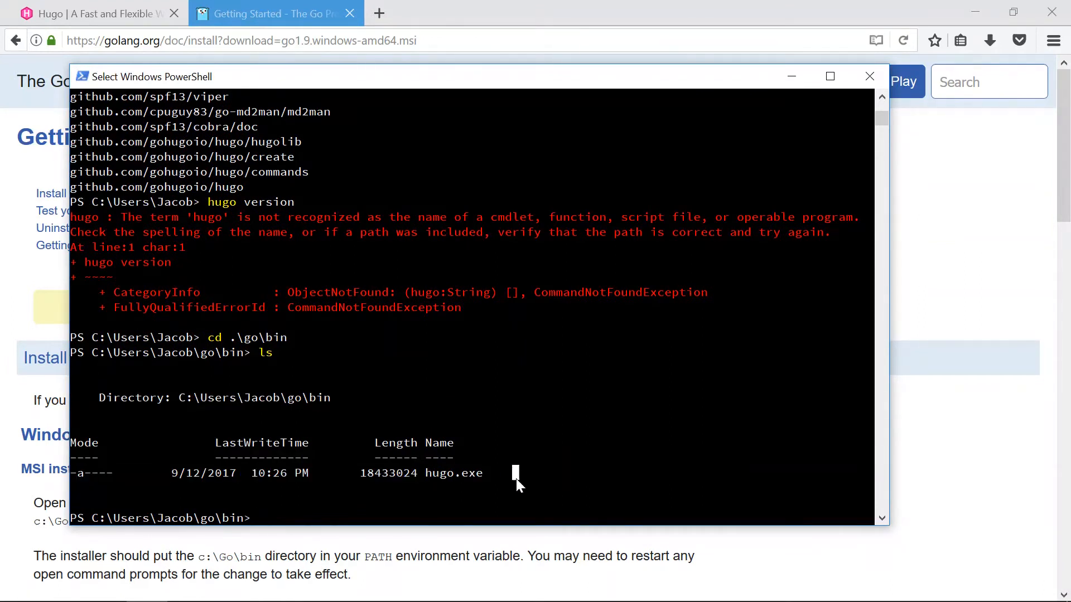
{"action": "type", "text": "./hugo"}
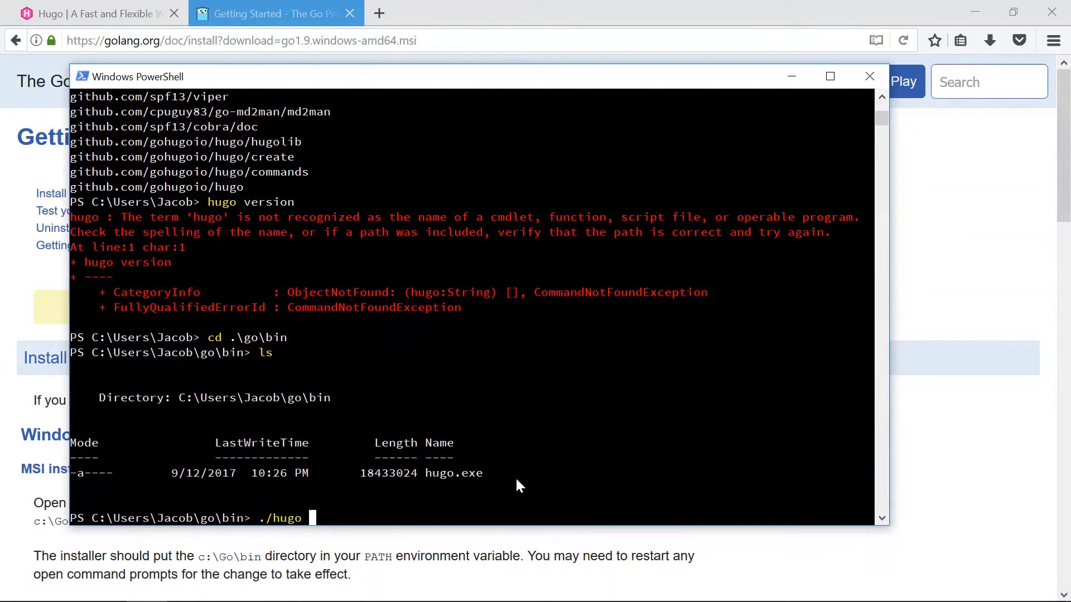
{"action": "key", "text": "Return"}
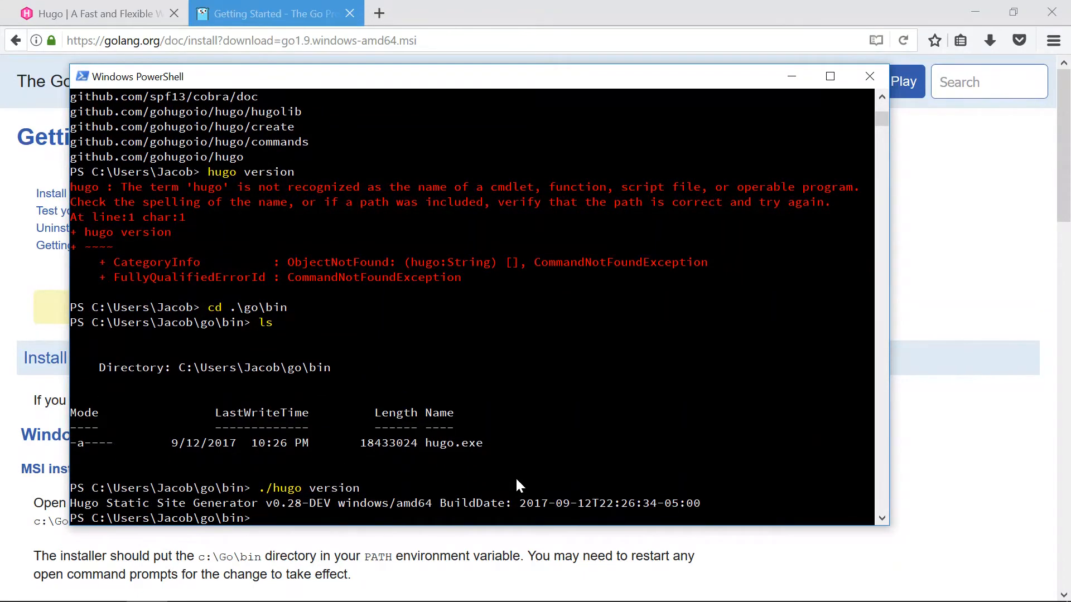
{"action": "type", "text": "en"}
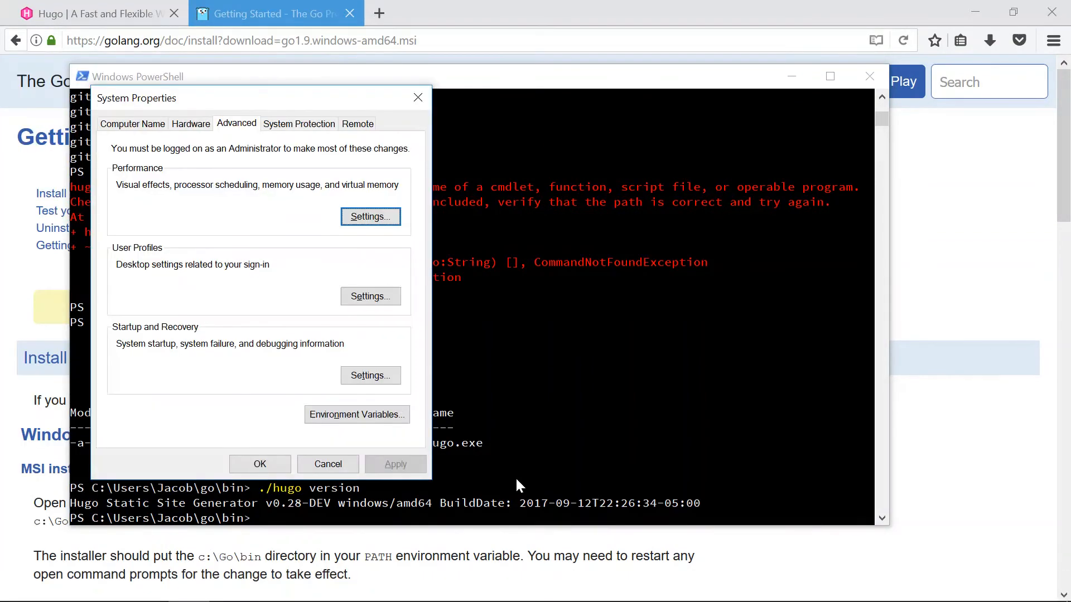
- Add %USERPROFILE%\go\bin to the user Path environment variable and save the change
{"action": "left_click", "coordinate": [356, 415]}
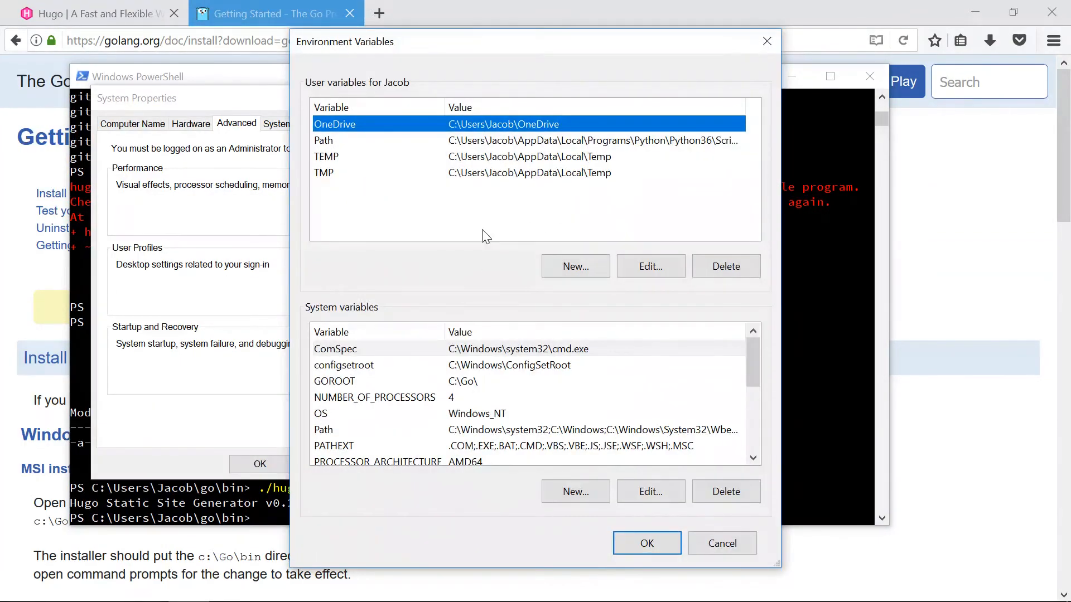
{"action": "left_click", "coordinate": [650, 266]}
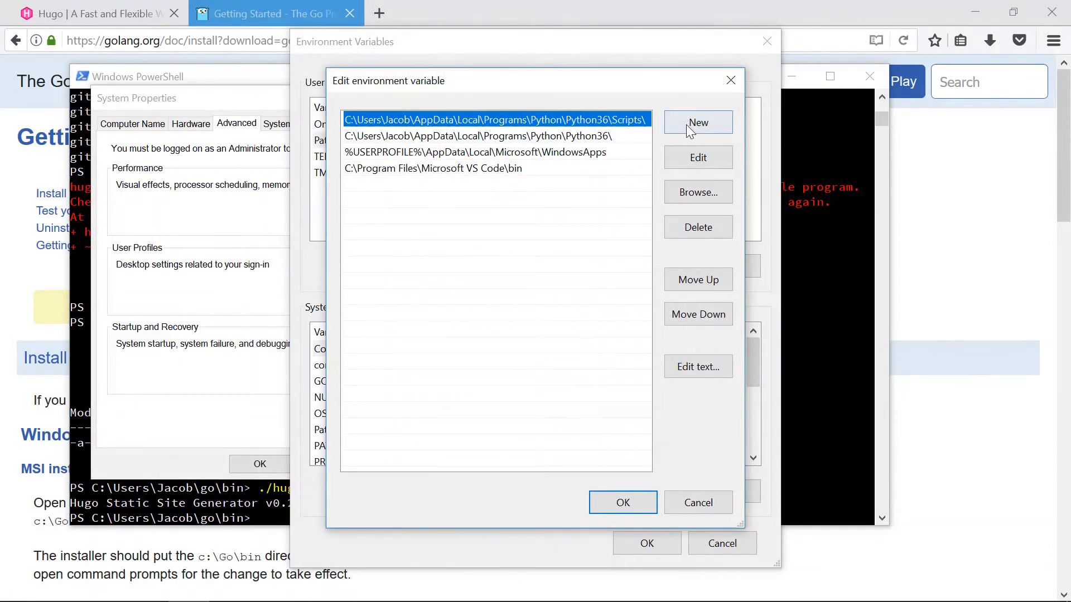
{"action": "left_click", "coordinate": [697, 122]}
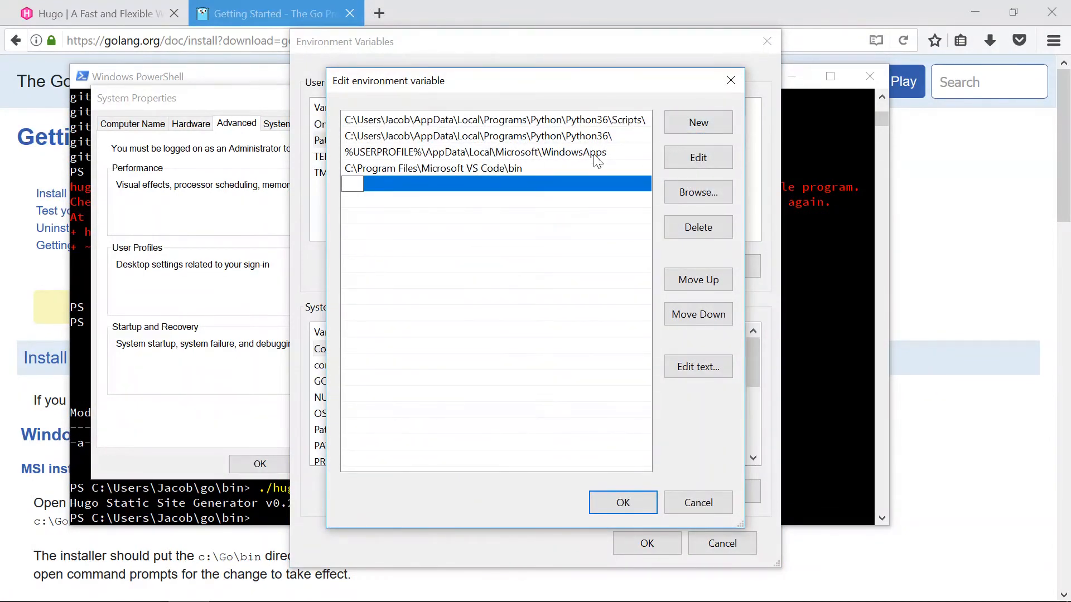
{"action": "type", "text": "%USERP"}
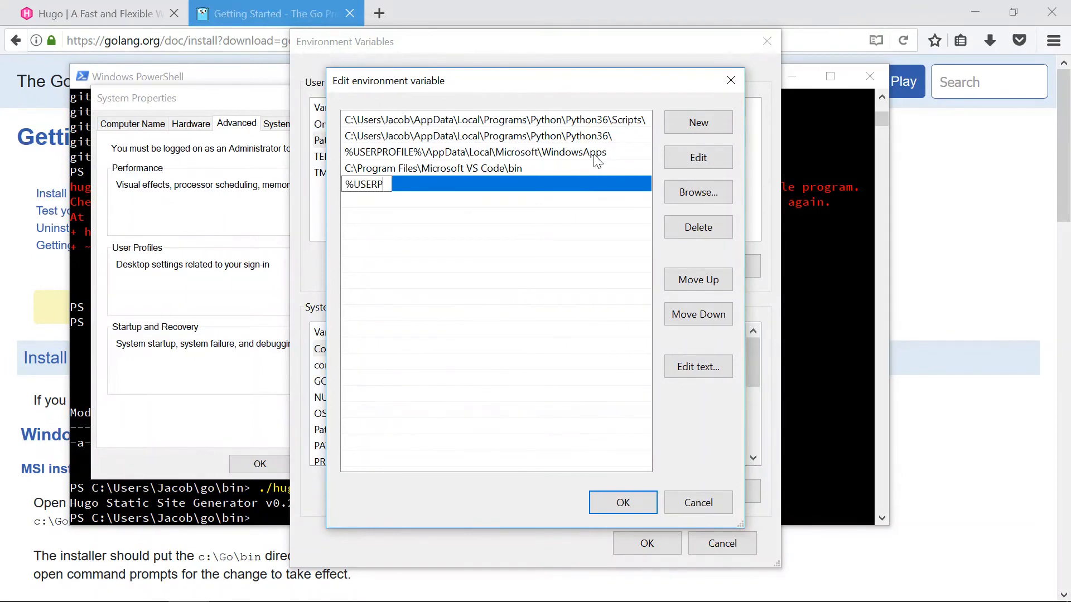
{"action": "type", "text": "ROFILE%"}
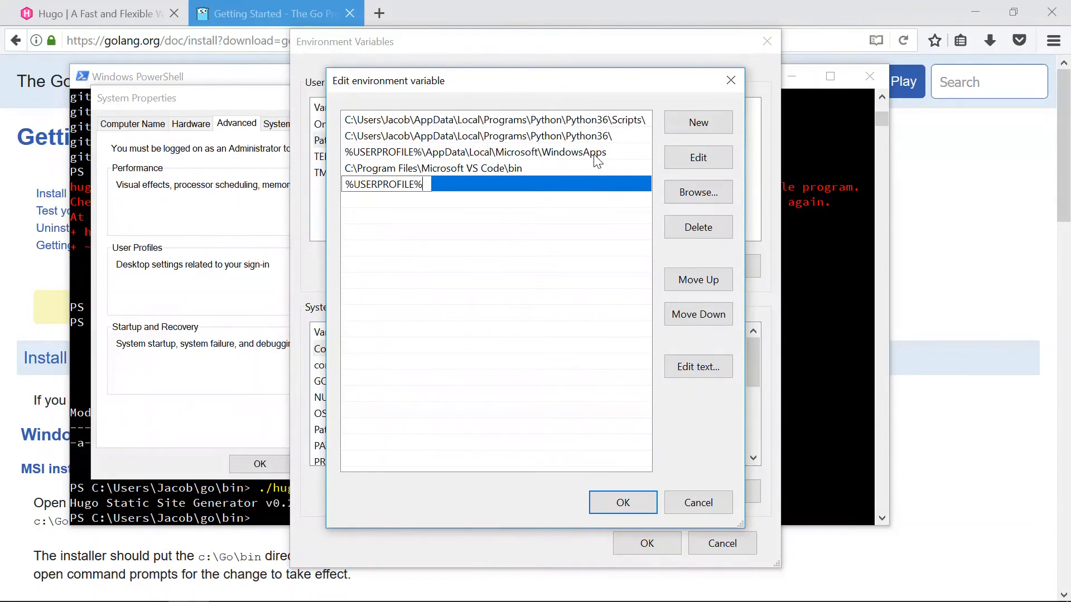
{"action": "type", "text": "\\go"}
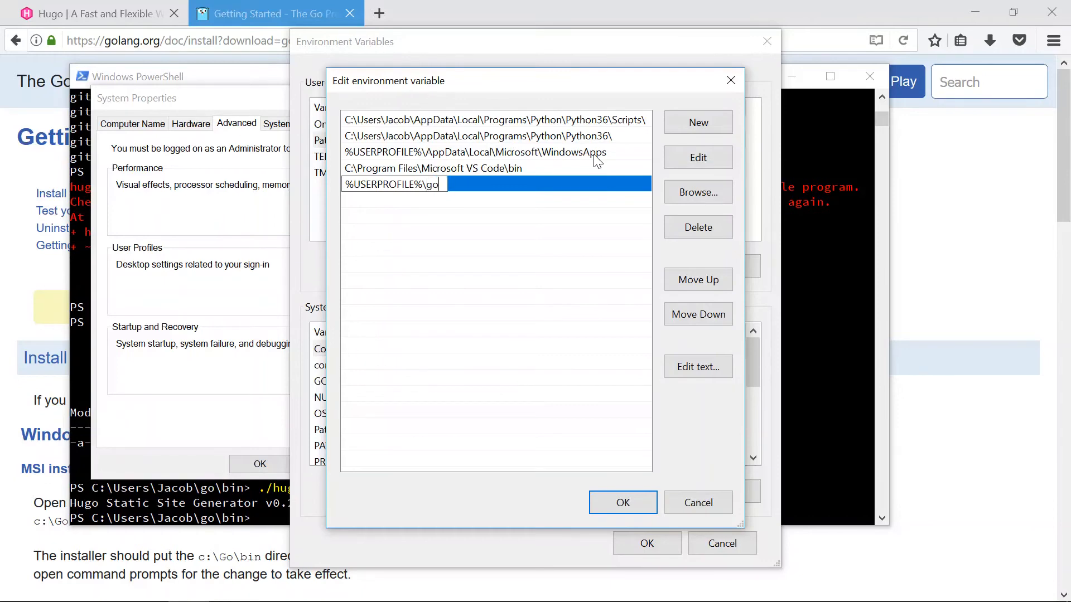
{"action": "type", "text": "\\bin"}
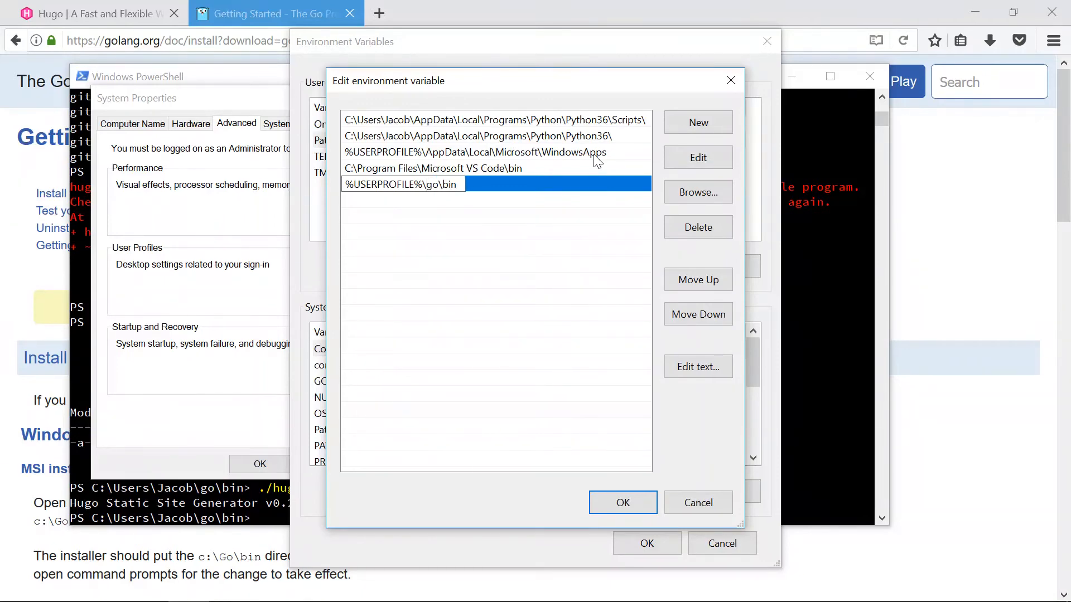
{"action": "left_click", "coordinate": [621, 502]}
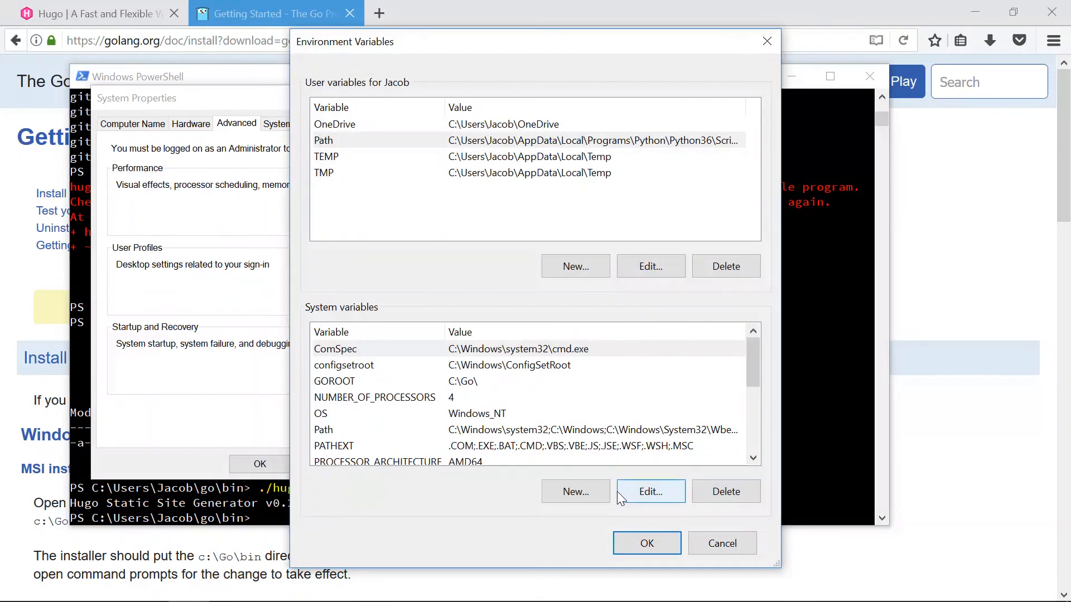
{"action": "left_click", "coordinate": [646, 543]}
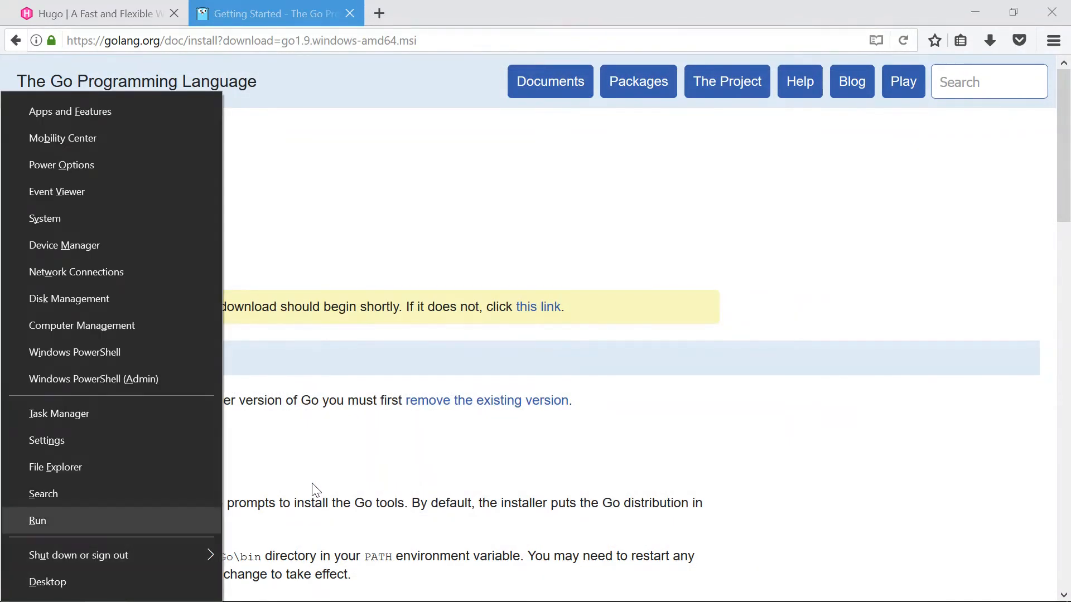
- In a new PowerShell window, run 'hugo version' and confirm it reports v0.28-DEV
{"action": "left_click", "coordinate": [74, 352]}
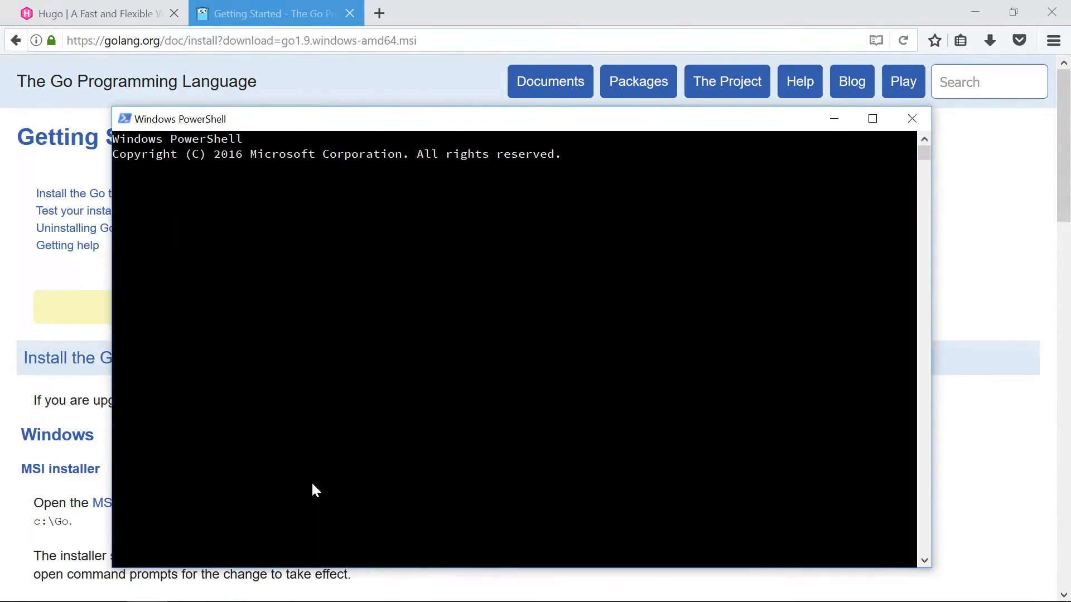
{"action": "type", "text": "hugo ve"}
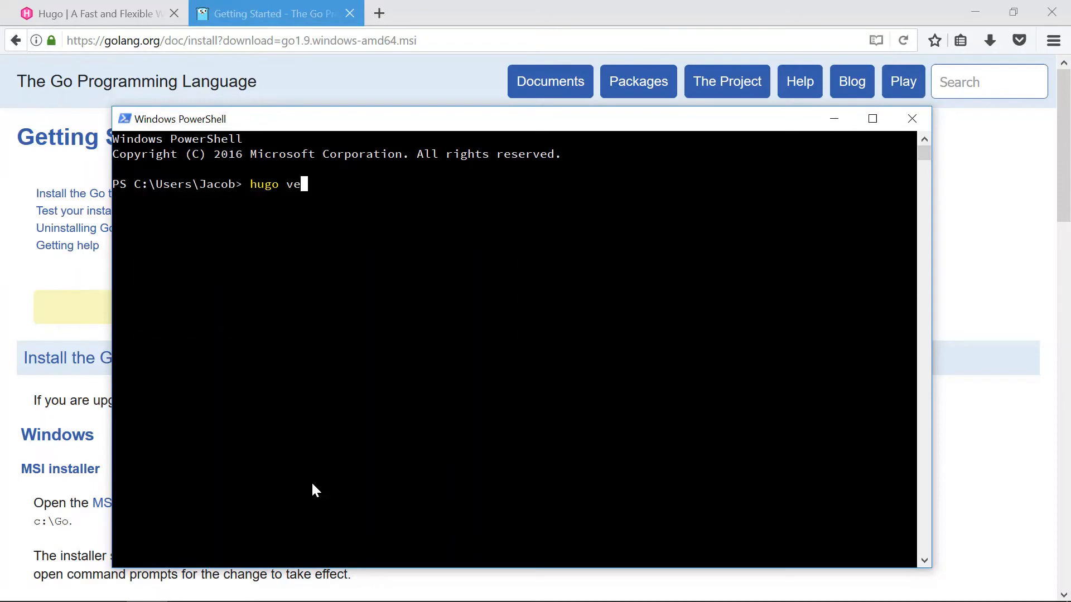
{"action": "key", "text": "Return"}
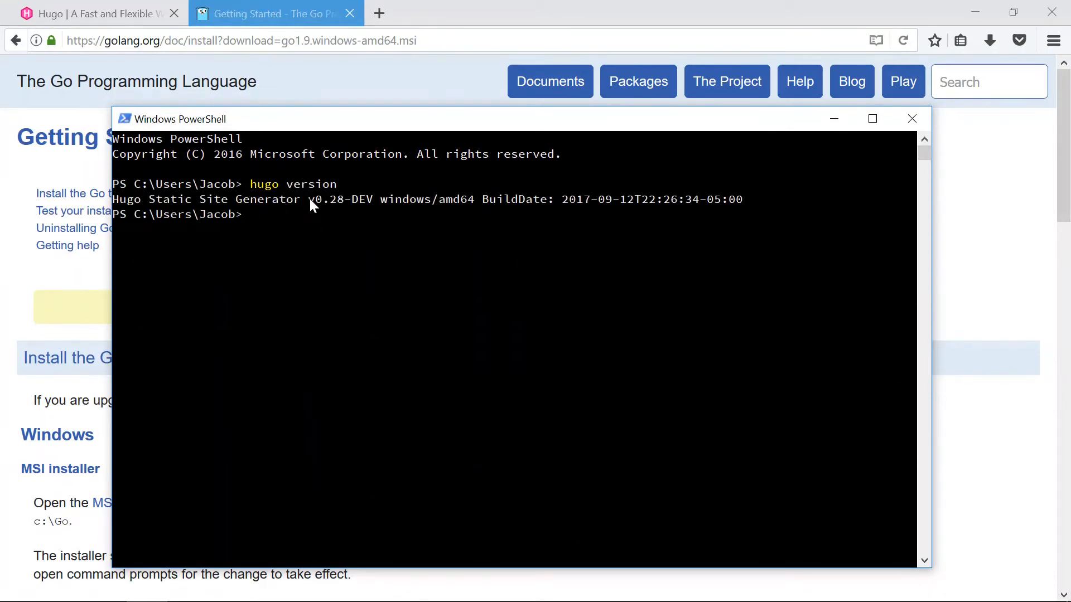
{"action": "double_click", "coordinate": [325, 198]}
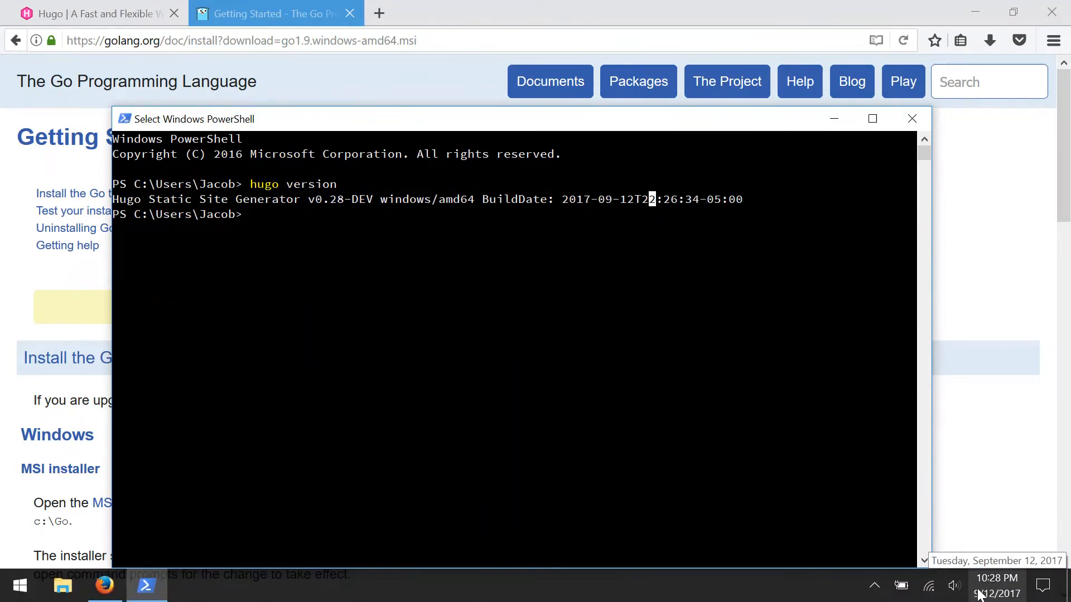
{"action": "mouse_move", "coordinate": [543, 280]}
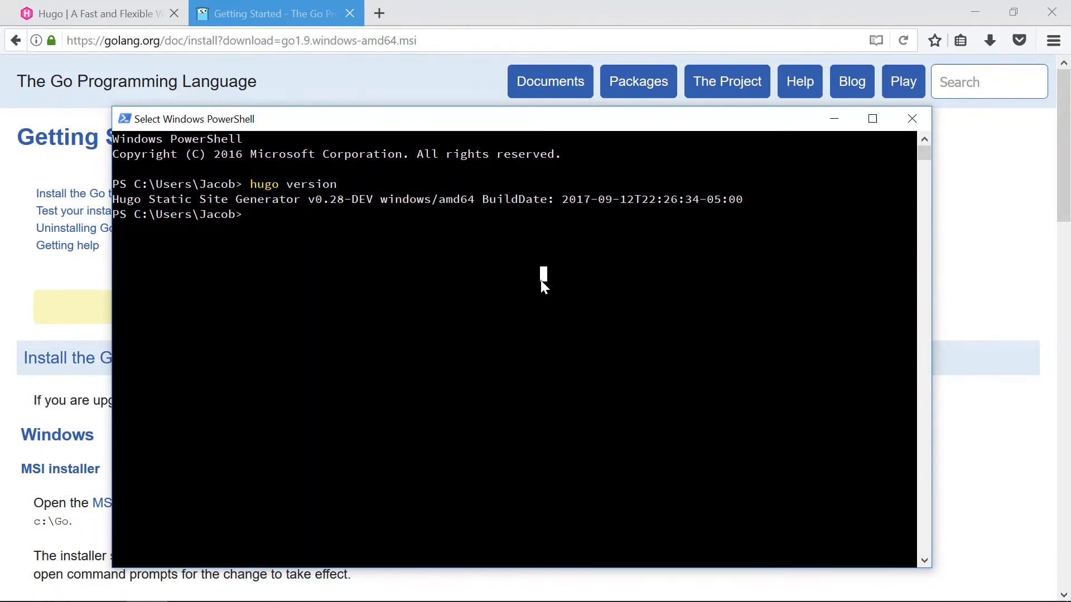
{"action": "left_click", "coordinate": [542, 287]}
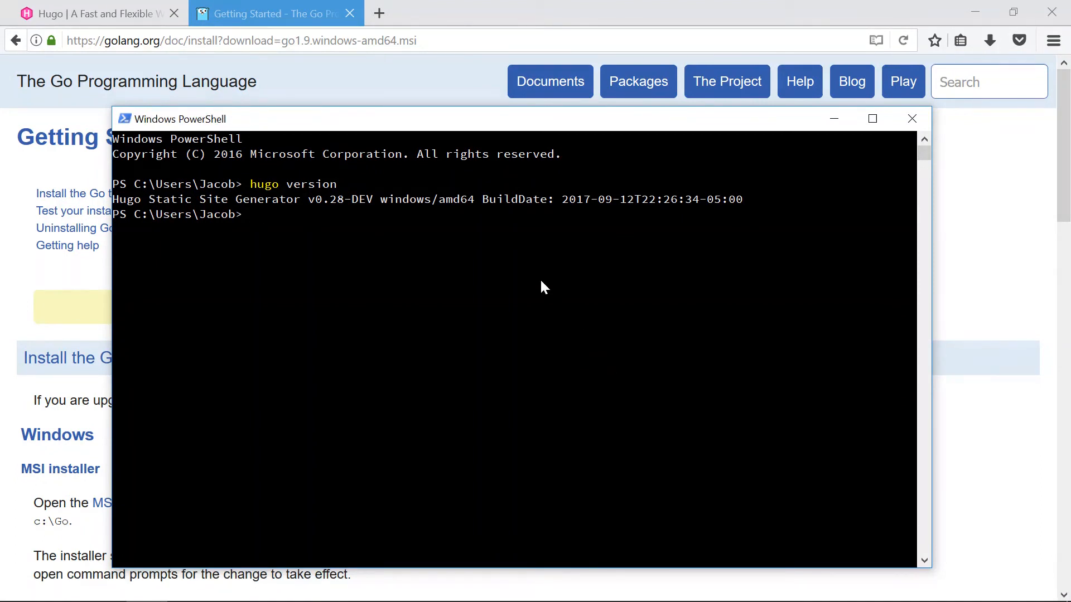